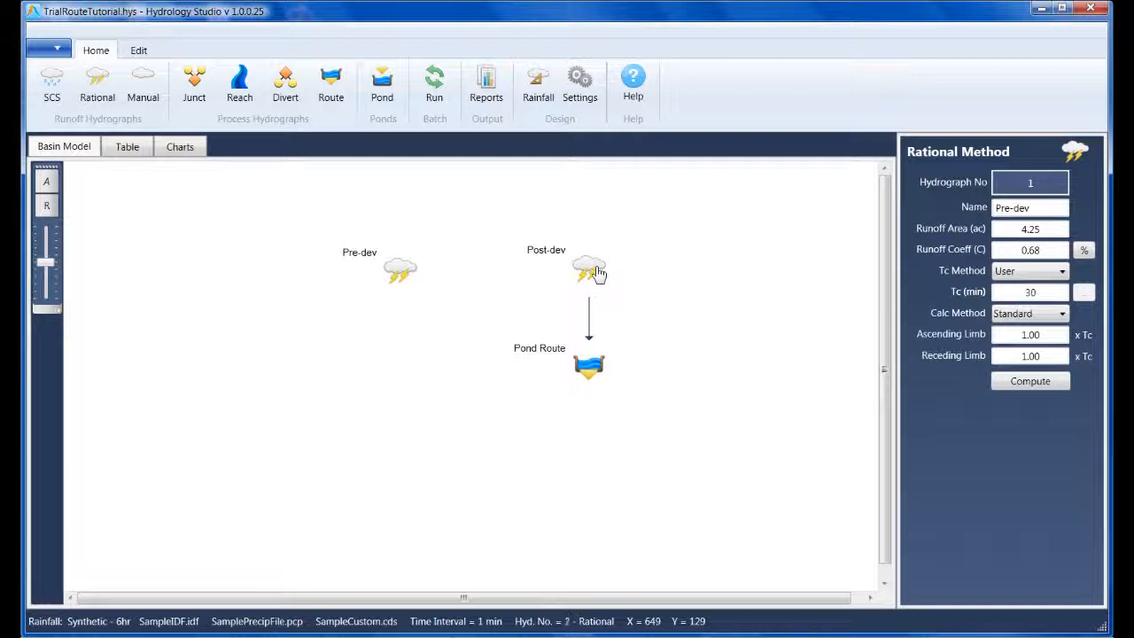
Show the Post-dev hydrograph's properties, then the Pond Route hydrograph's properties
{"action": "left_click", "coordinate": [588, 269]}
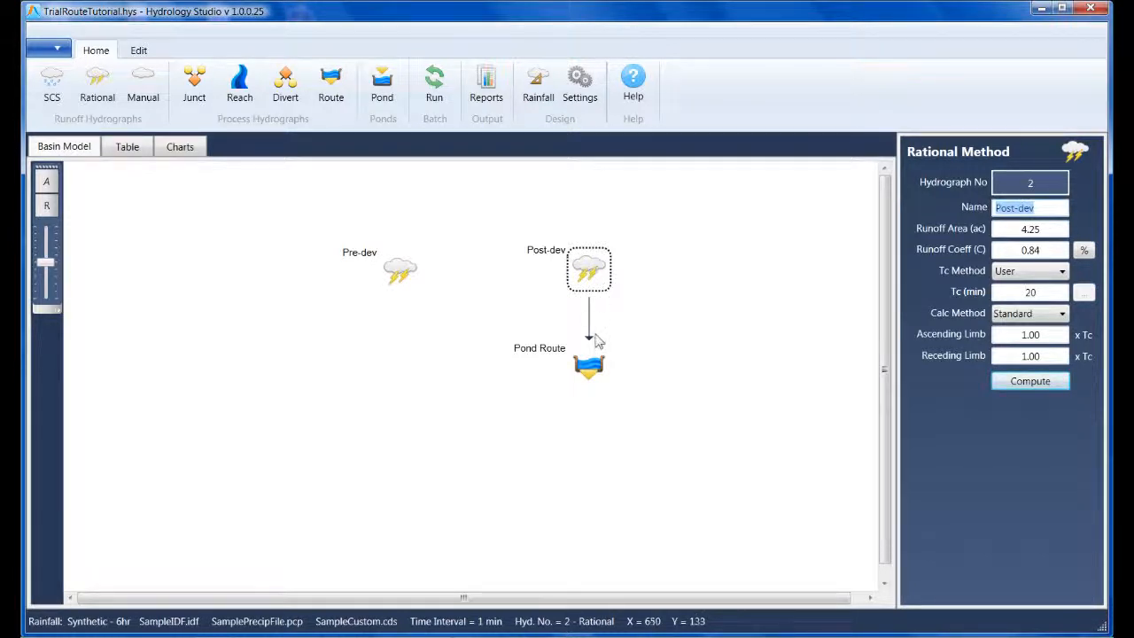
{"action": "left_click", "coordinate": [588, 366]}
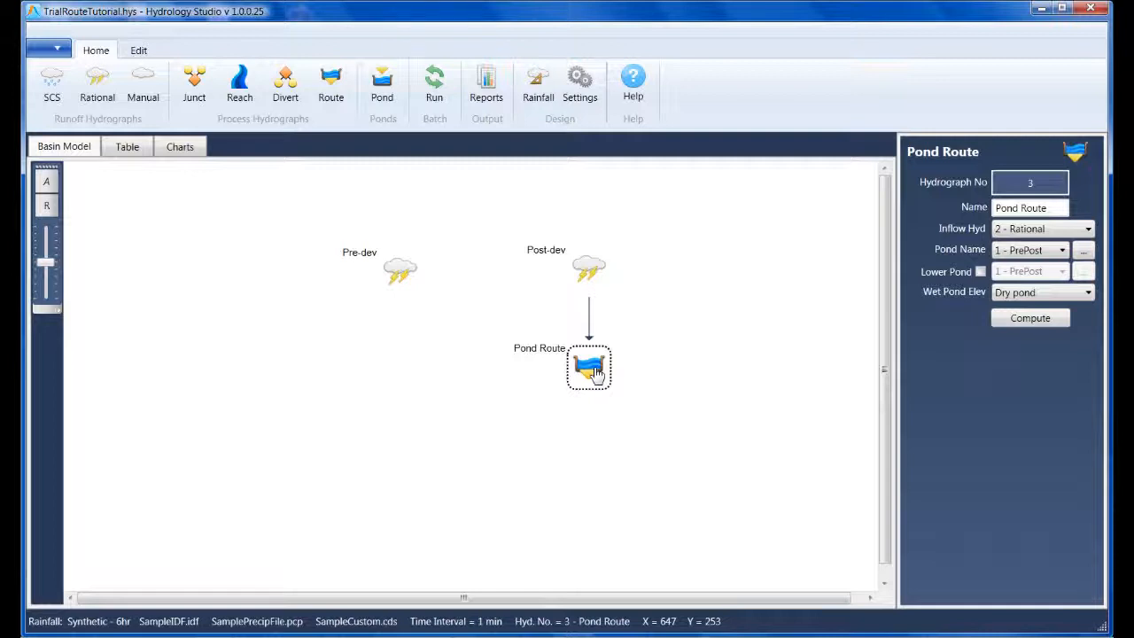
{"action": "mouse_move", "coordinate": [845, 342]}
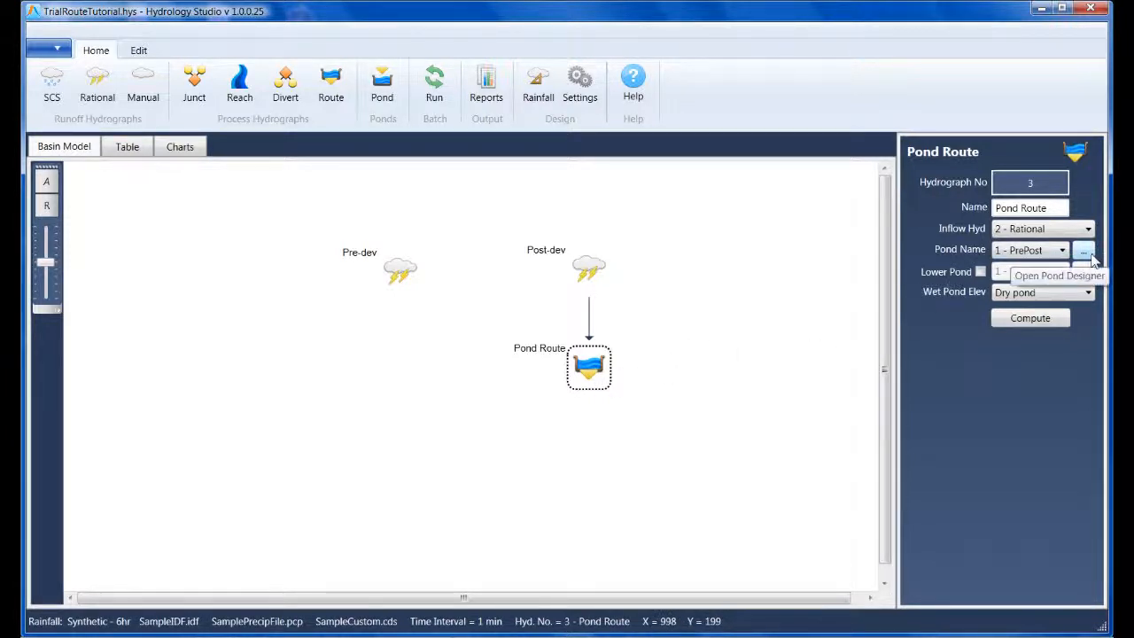
Estimate storage in the PrePost pond designer and view the 100-yr requirement of 9,757 cuft
{"action": "left_click", "coordinate": [1082, 252]}
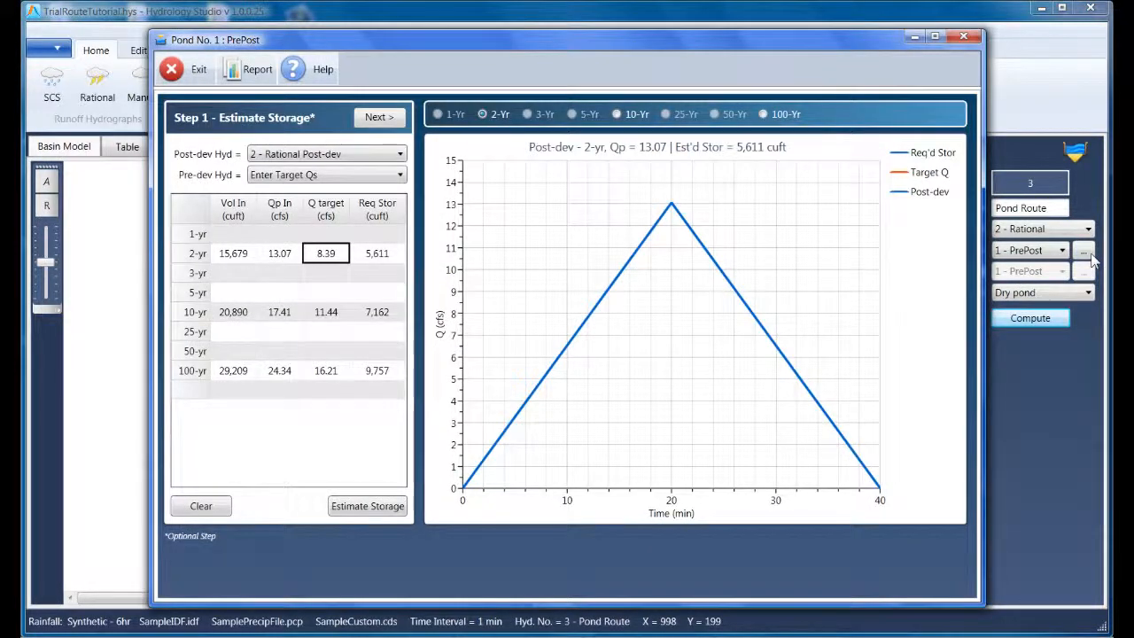
{"action": "mouse_move", "coordinate": [616, 259]}
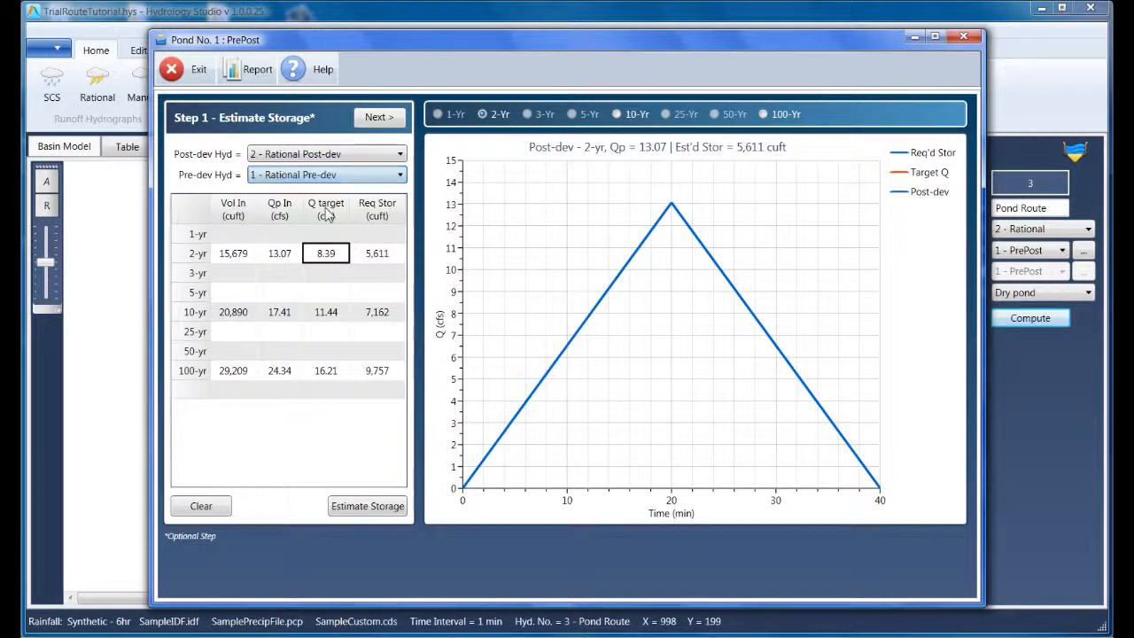
{"action": "left_click", "coordinate": [367, 506]}
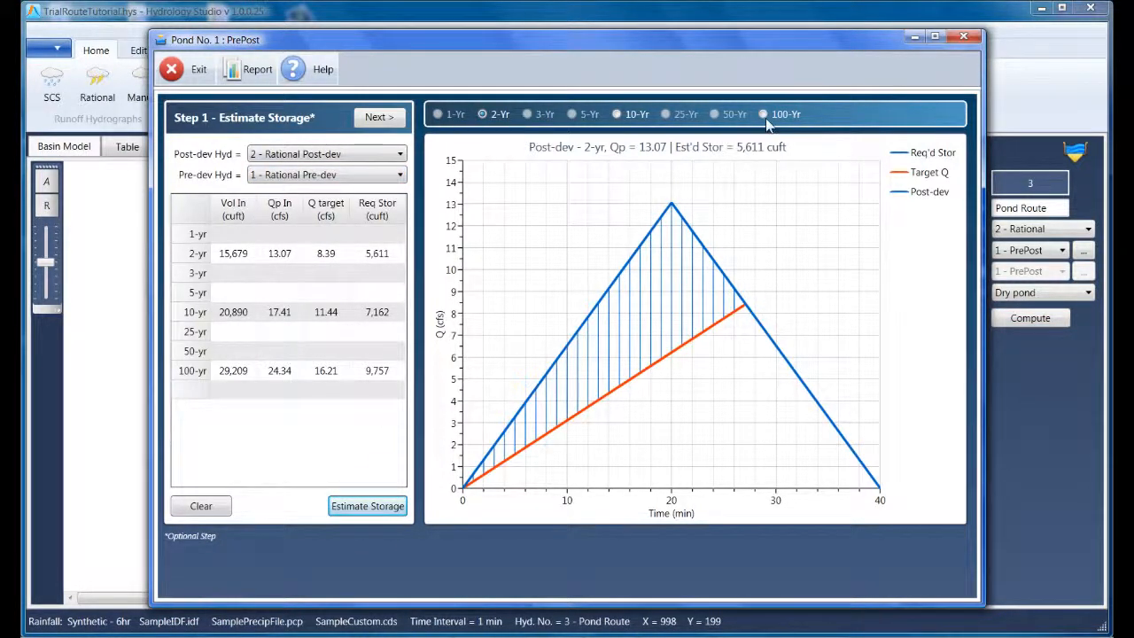
{"action": "left_click", "coordinate": [763, 113]}
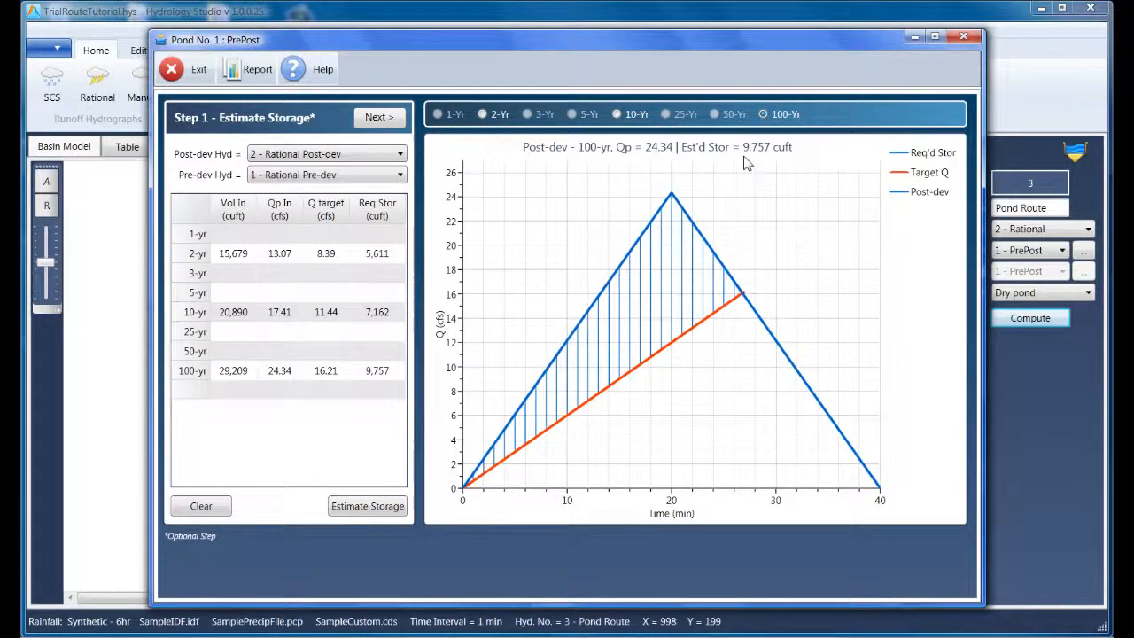
{"action": "mouse_move", "coordinate": [778, 167]}
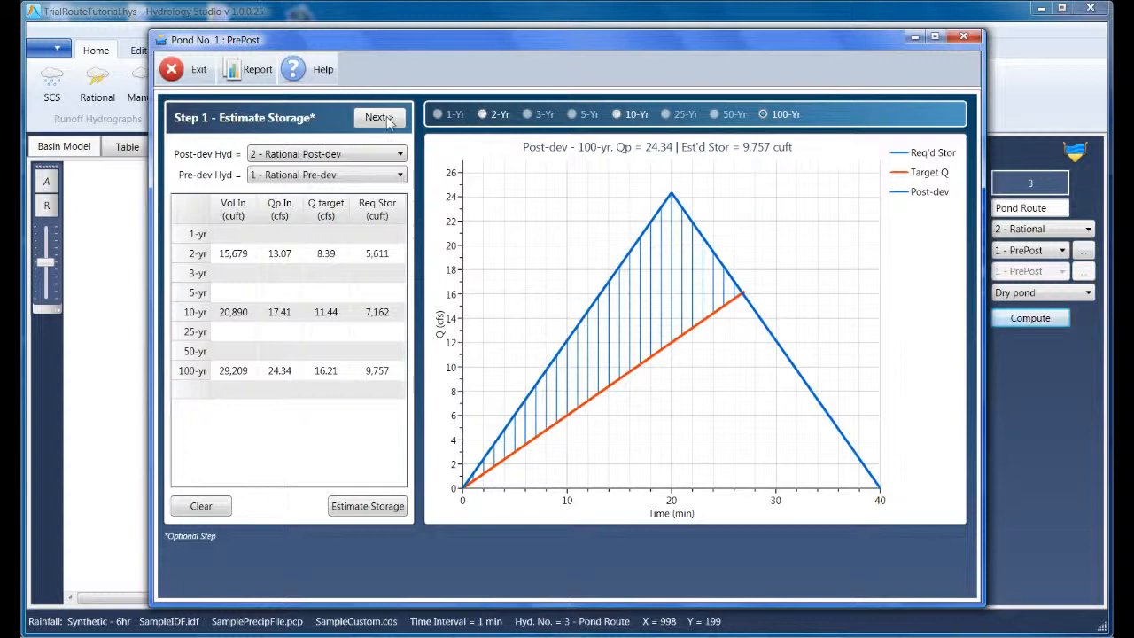
Apply the 30×30 ft, 7 ft deep trapezoid pond, chart stage-storage, then advance to outlets
{"action": "left_click", "coordinate": [380, 117]}
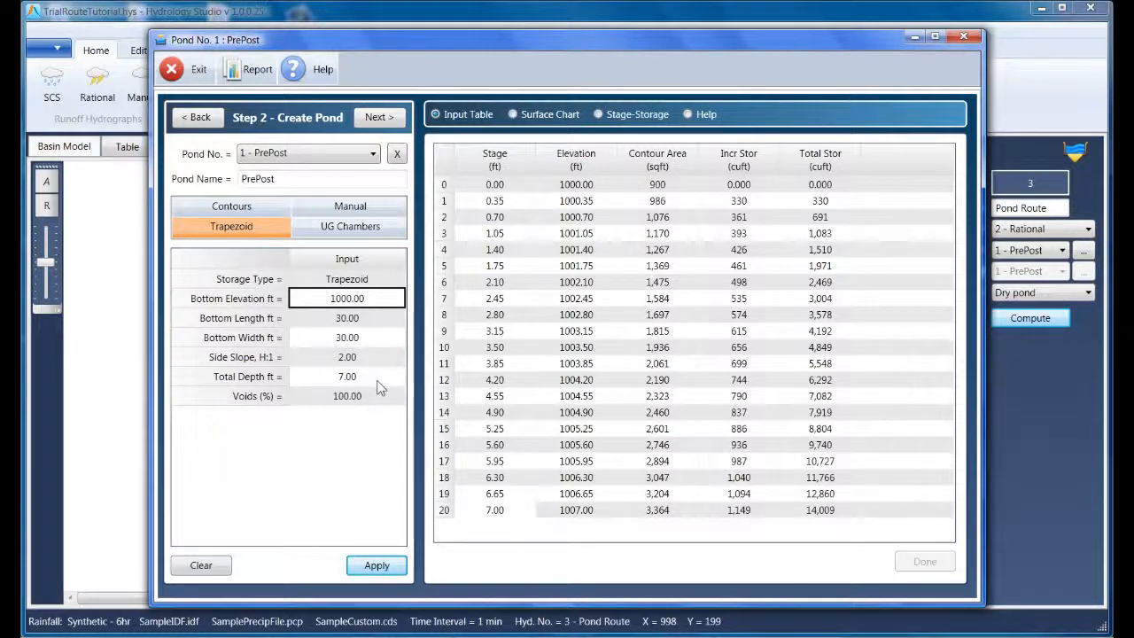
{"action": "left_click", "coordinate": [377, 565]}
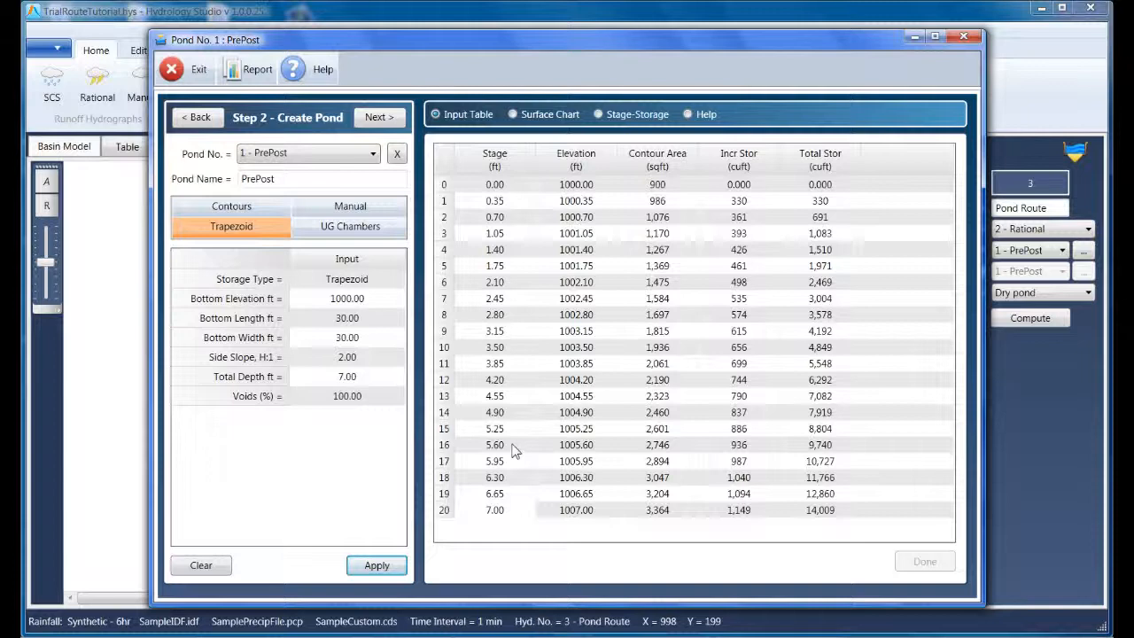
{"action": "left_click", "coordinate": [512, 114]}
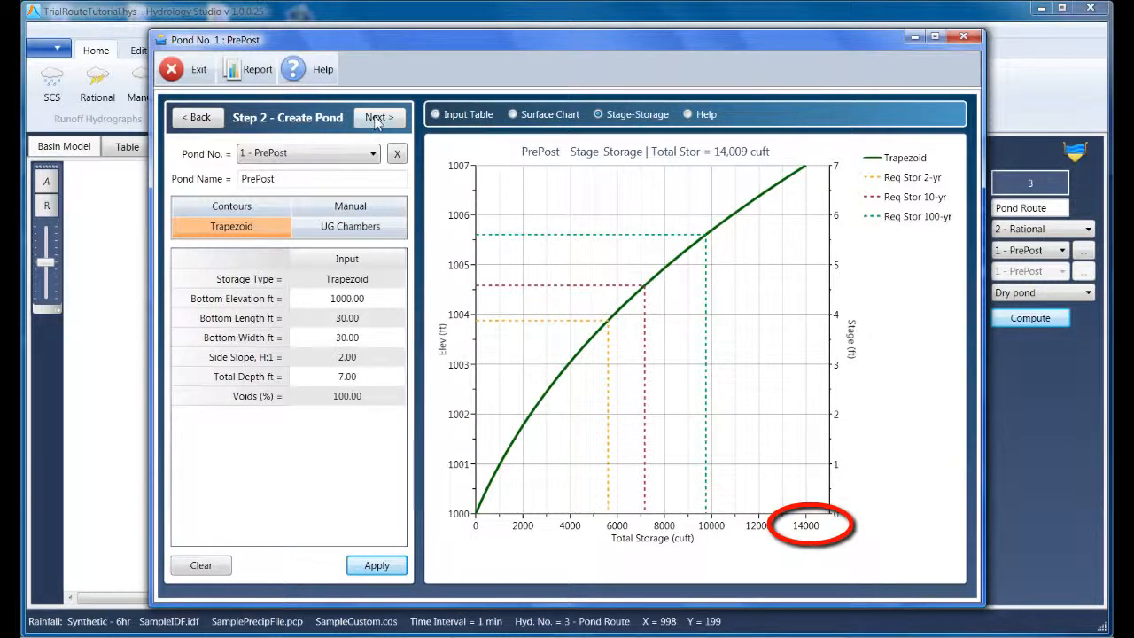
{"action": "left_click", "coordinate": [380, 116]}
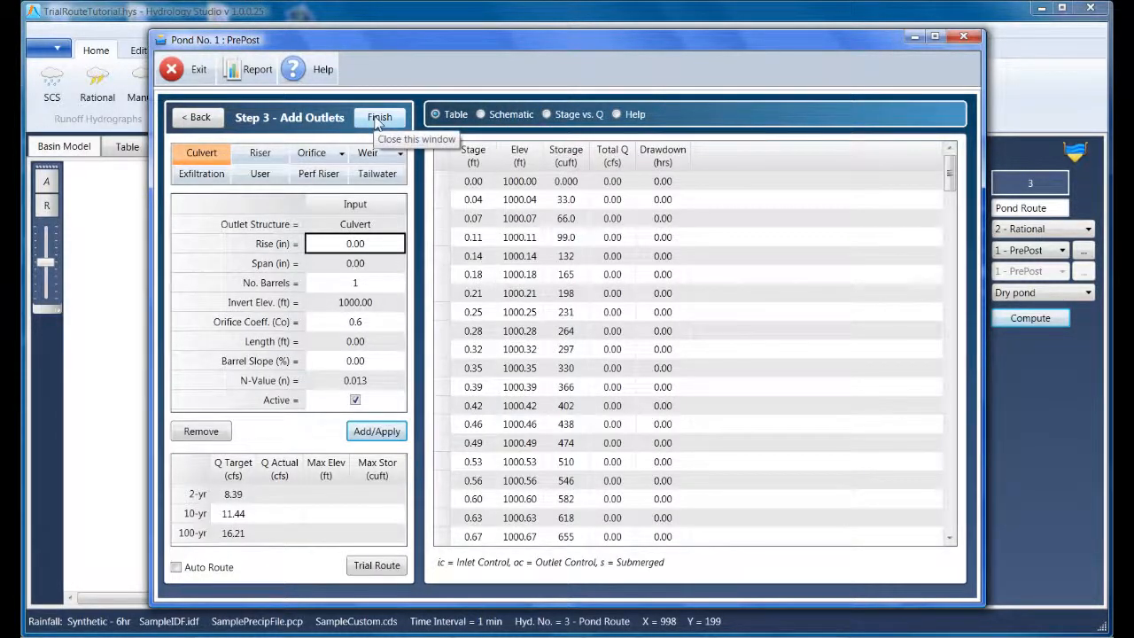
Chart target stage versus discharge and display the multi-stage riser schematic
{"action": "left_click", "coordinate": [547, 113]}
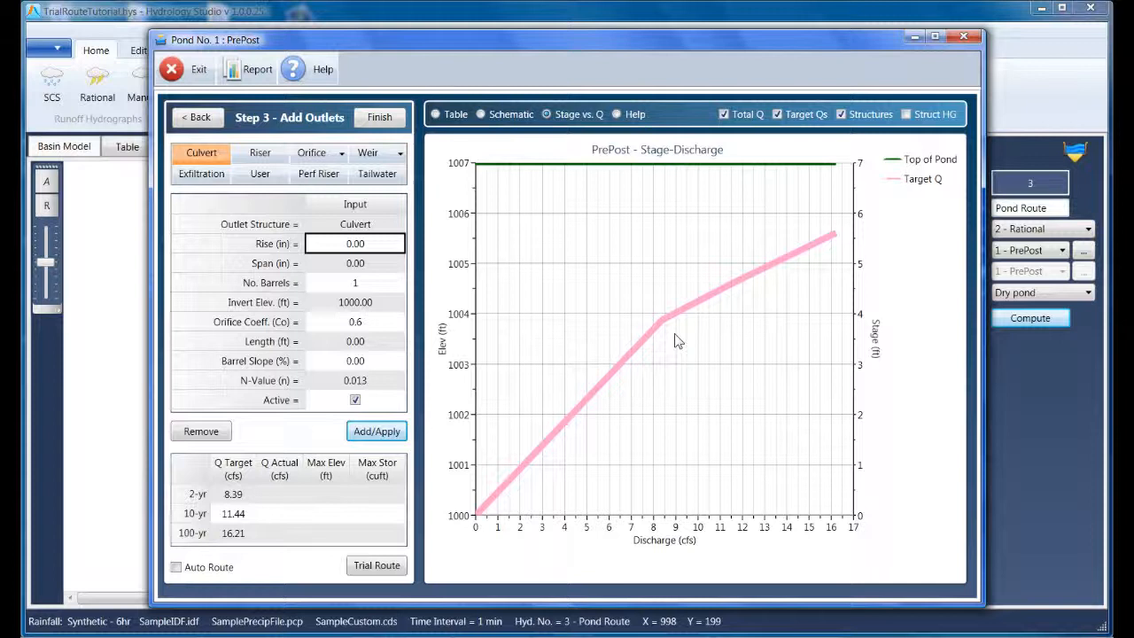
{"action": "left_click", "coordinate": [259, 152]}
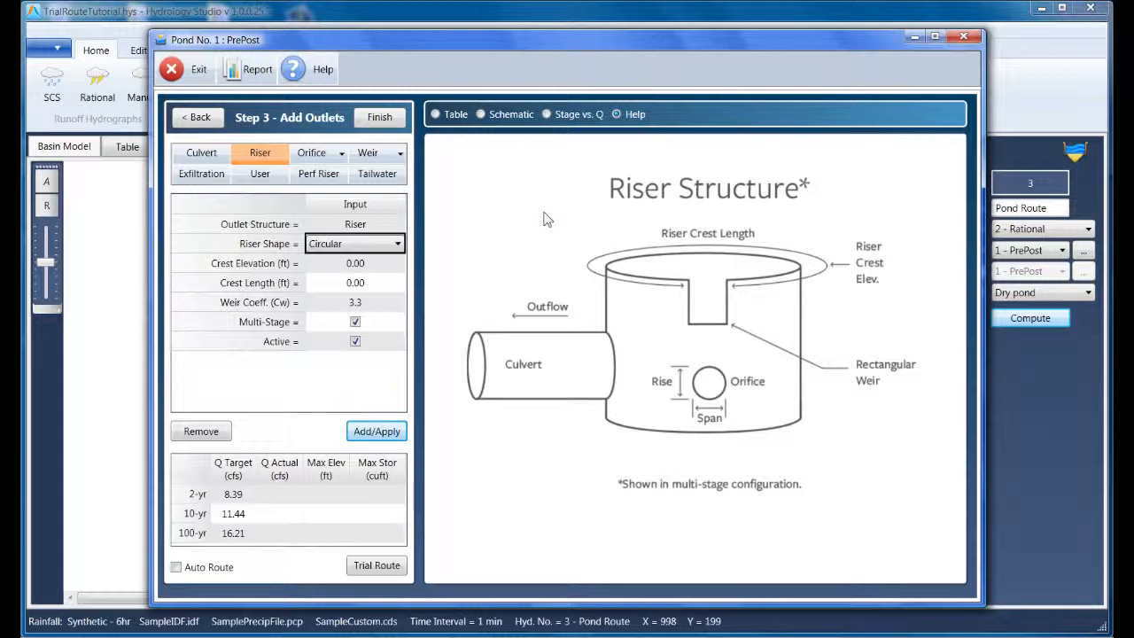
{"action": "mouse_move", "coordinate": [576, 384]}
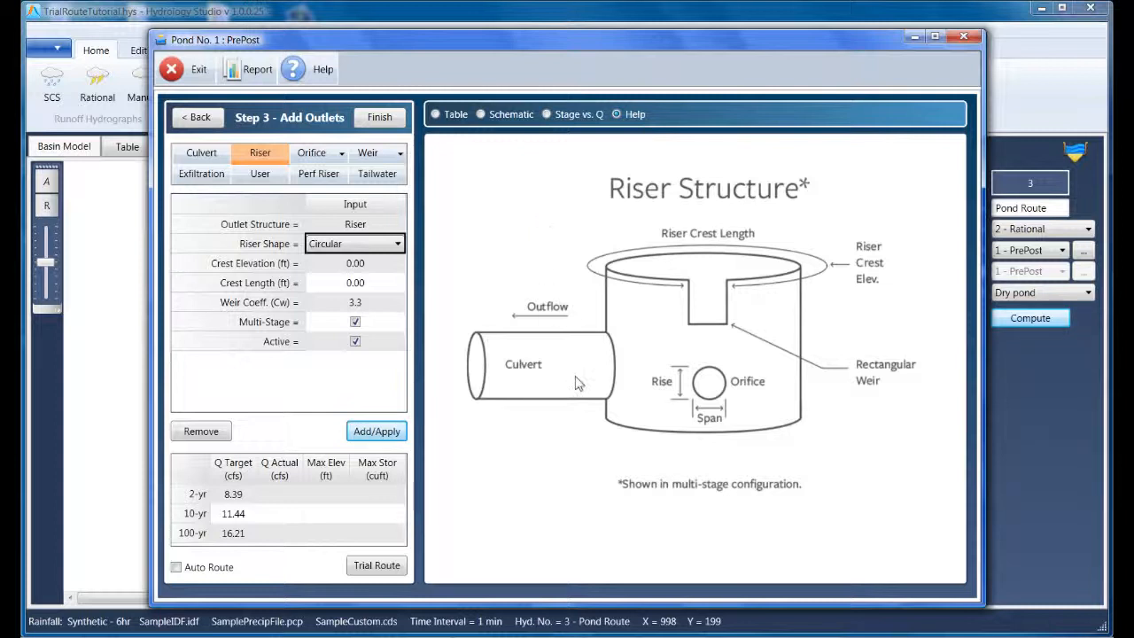
{"action": "mouse_move", "coordinate": [585, 369]}
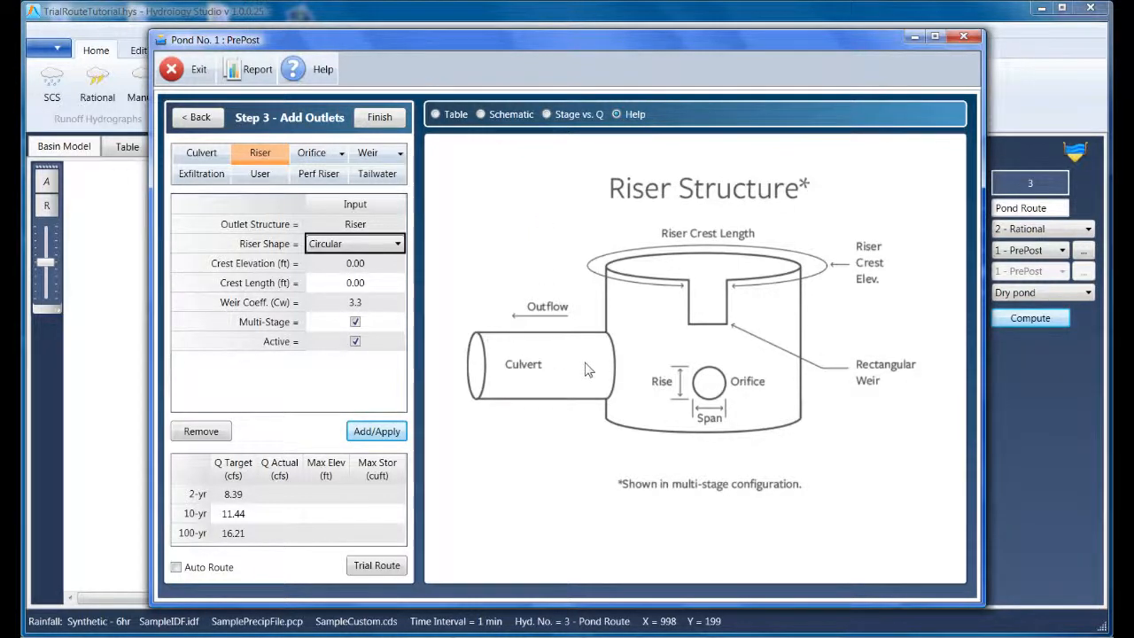
{"action": "mouse_move", "coordinate": [201, 152]}
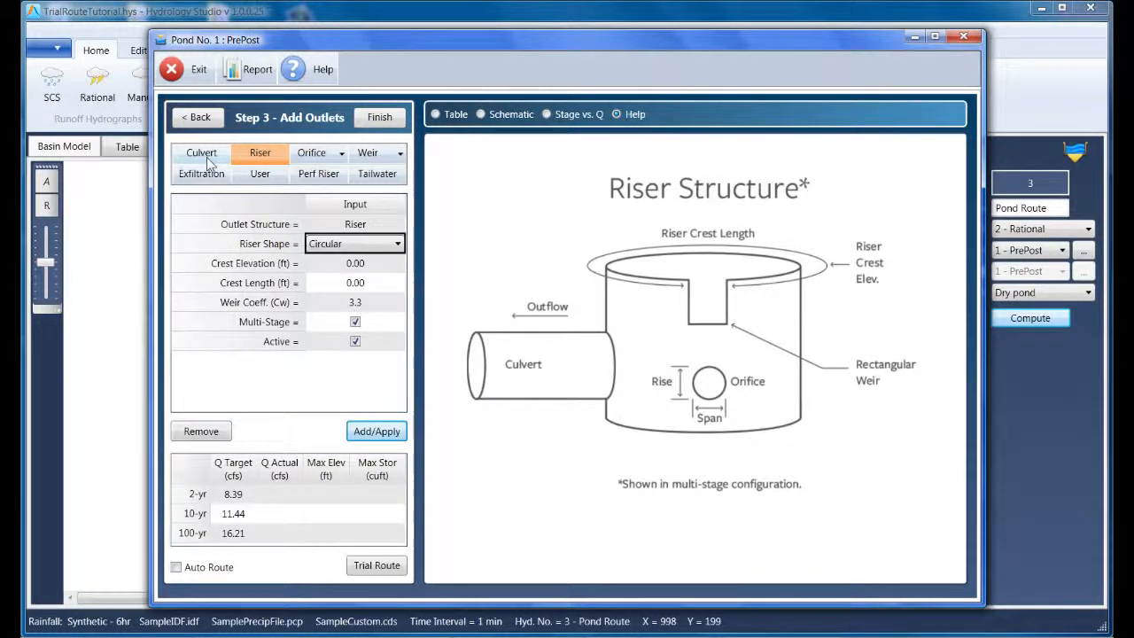
Add a 15-inch culvert, 25 ft long at 0.50% slope, charting its discharge
{"action": "left_click", "coordinate": [201, 153]}
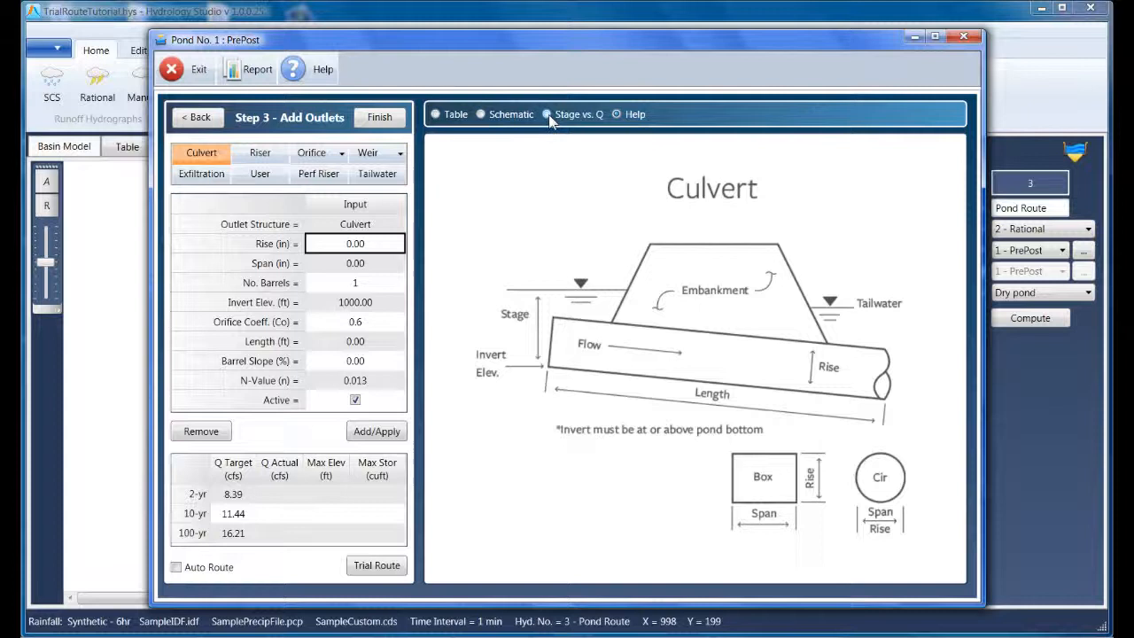
{"action": "left_click", "coordinate": [547, 113]}
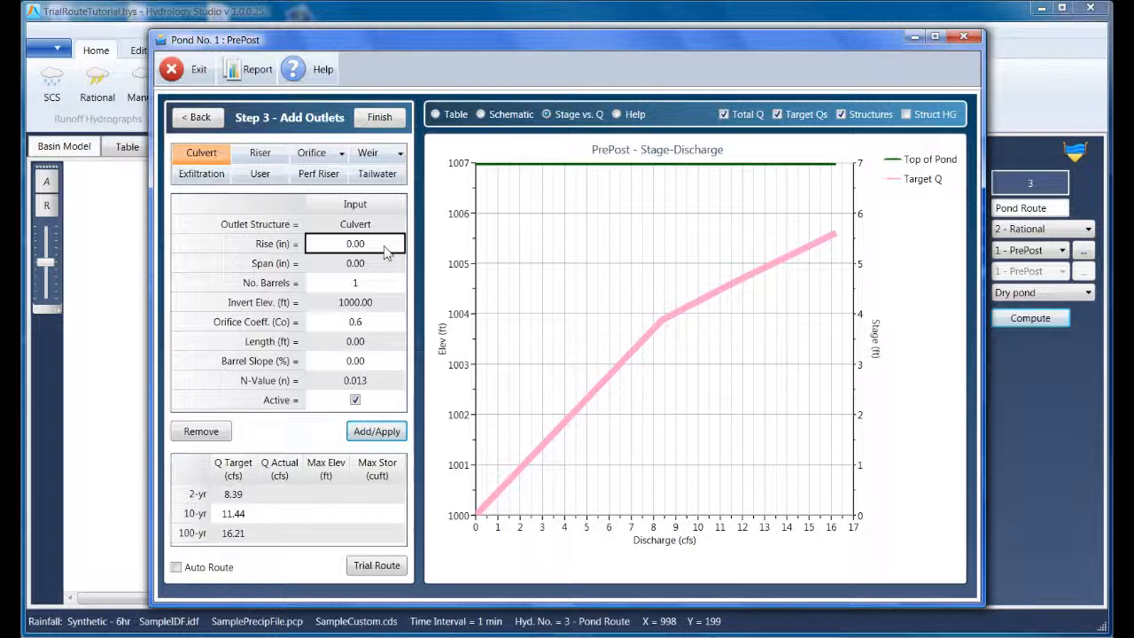
{"action": "mouse_move", "coordinate": [833, 334]}
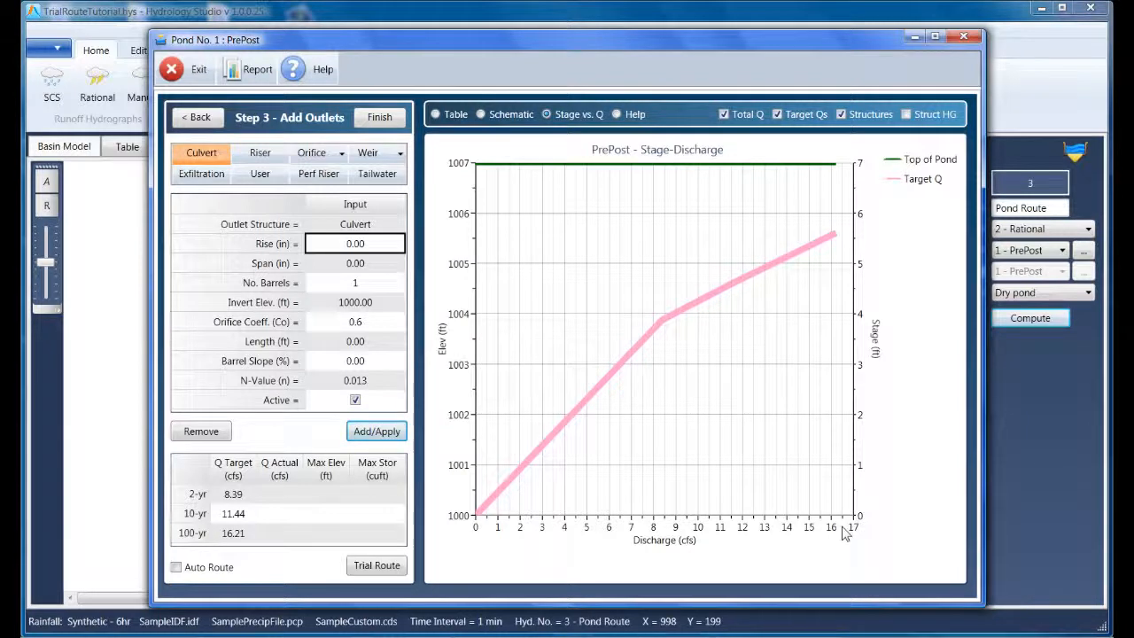
{"action": "mouse_move", "coordinate": [727, 394]}
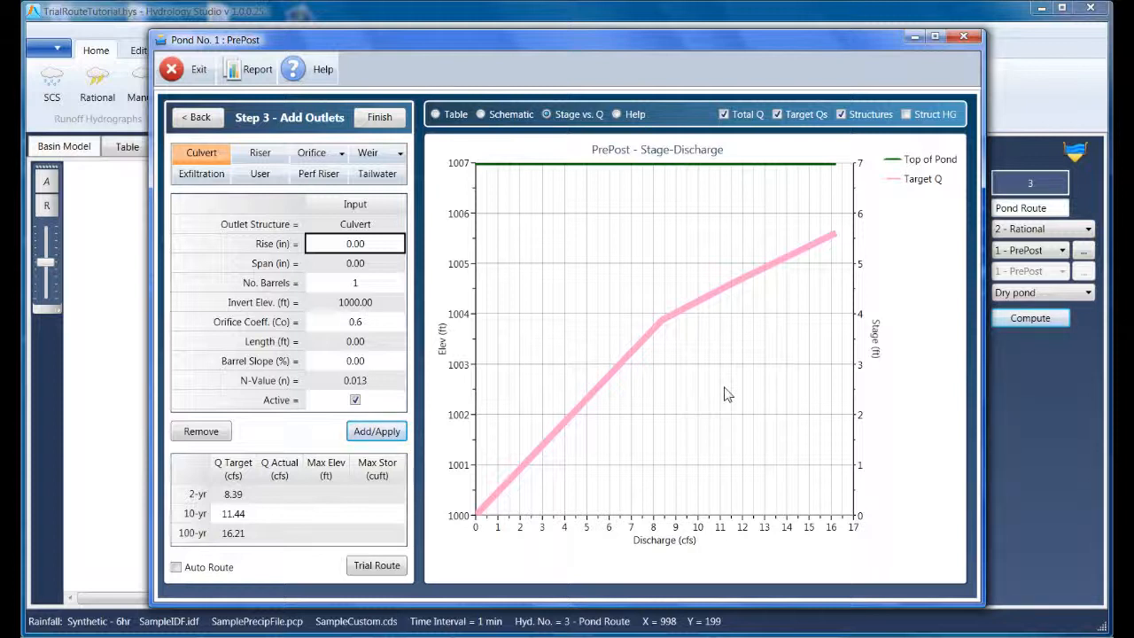
{"action": "mouse_move", "coordinate": [649, 268]}
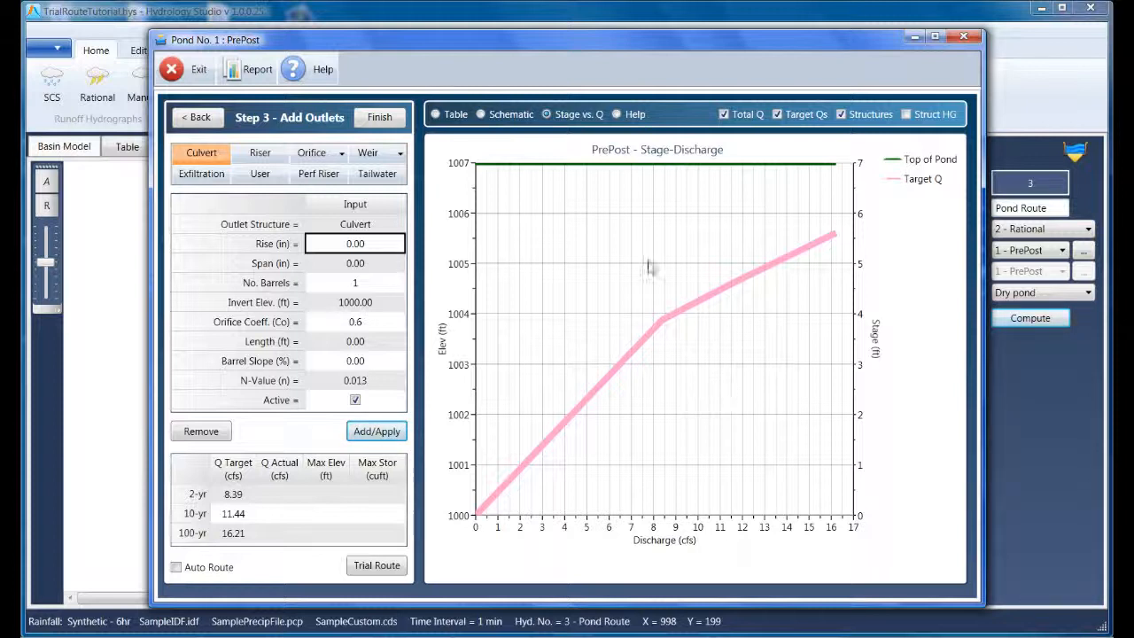
{"action": "left_click", "coordinate": [354, 244]}
{"action": "type", "text": "15"}
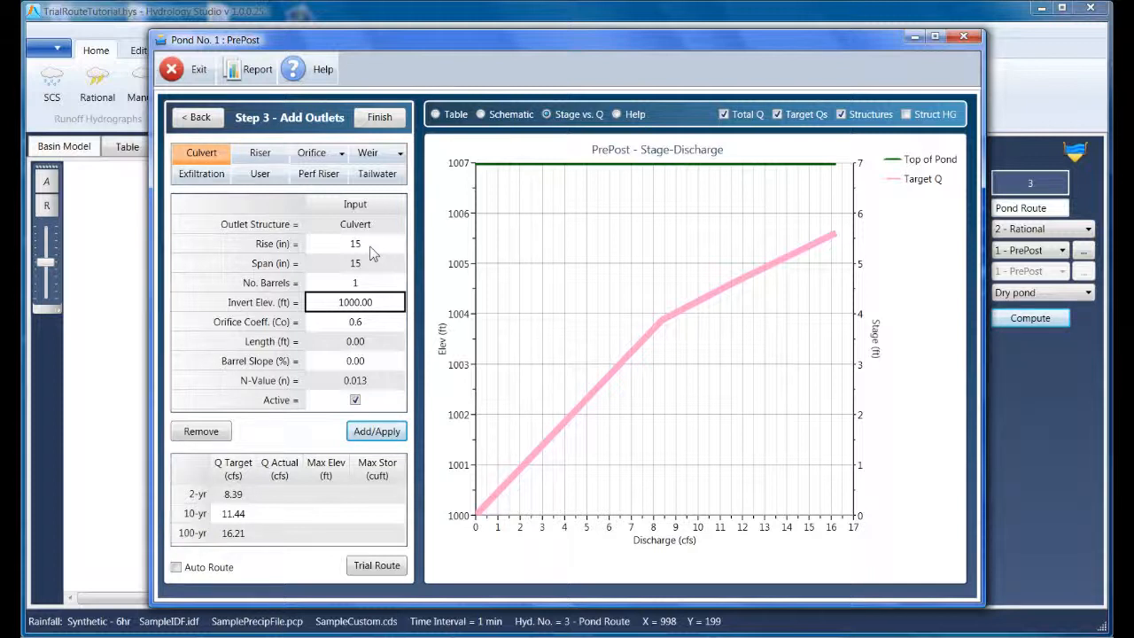
{"action": "left_click", "coordinate": [354, 341]}
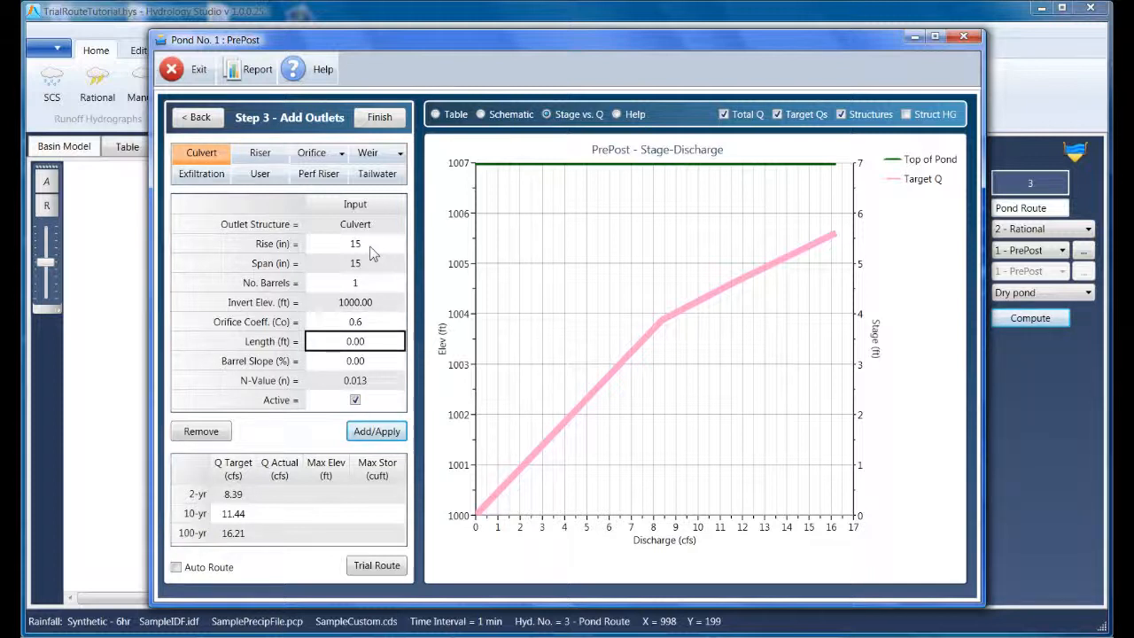
{"action": "type", "text": "25"}
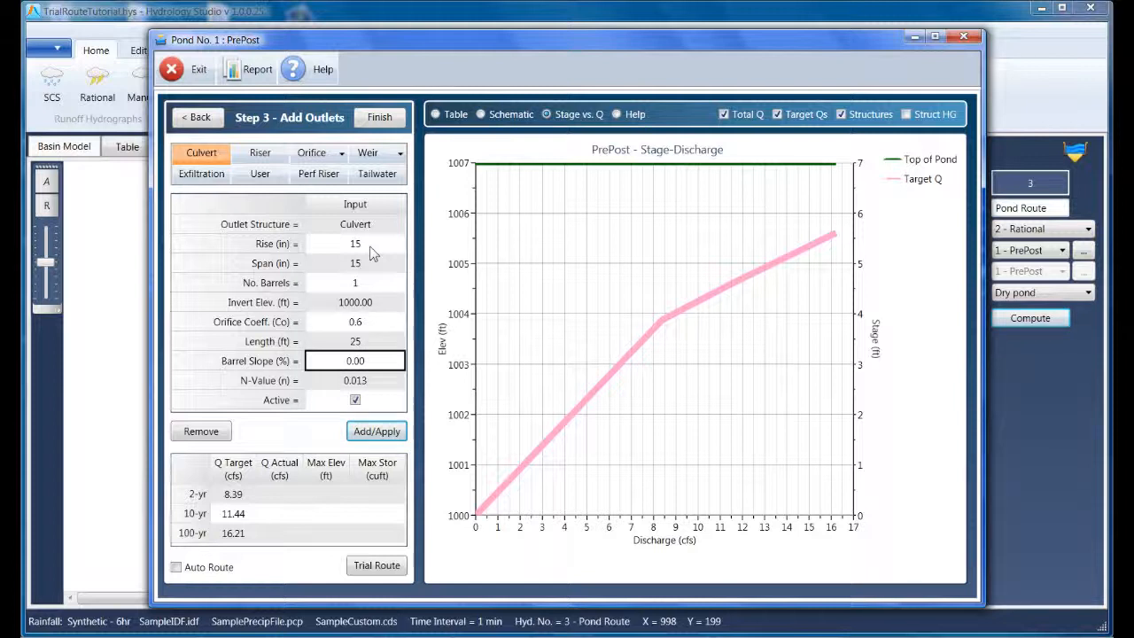
{"action": "type", "text": "0.5"}
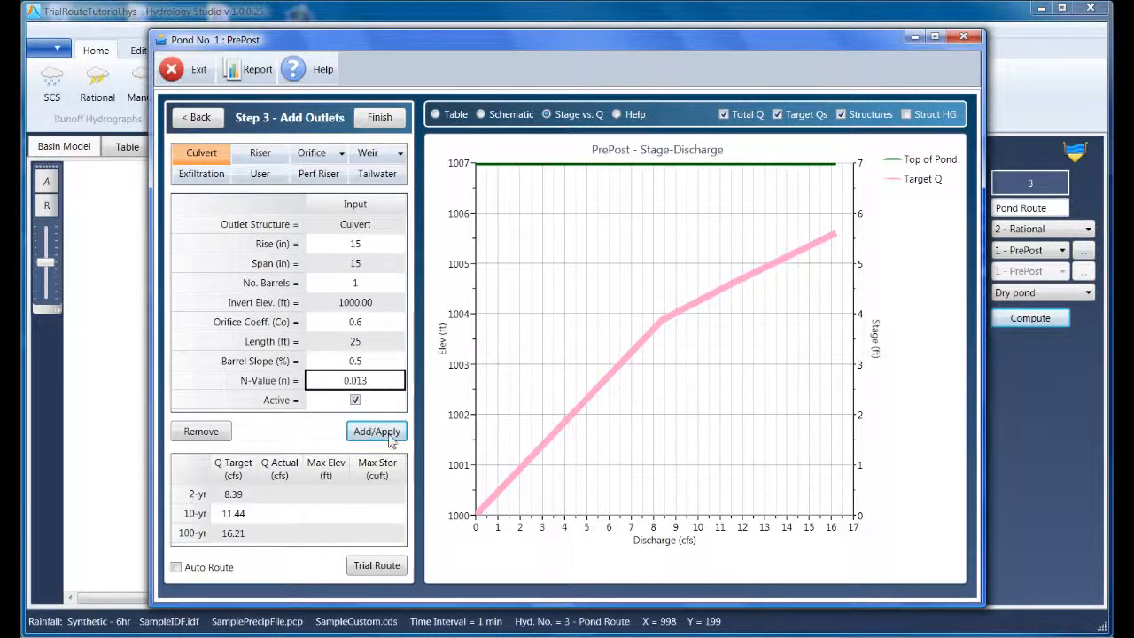
{"action": "left_click", "coordinate": [377, 432]}
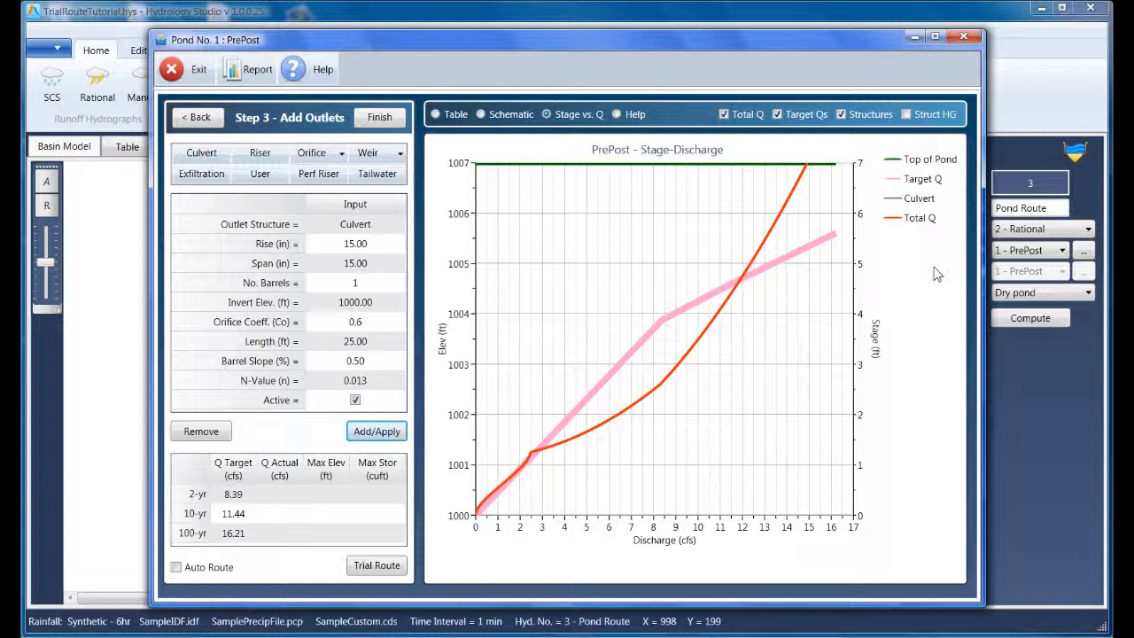
{"action": "mouse_move", "coordinate": [861, 248]}
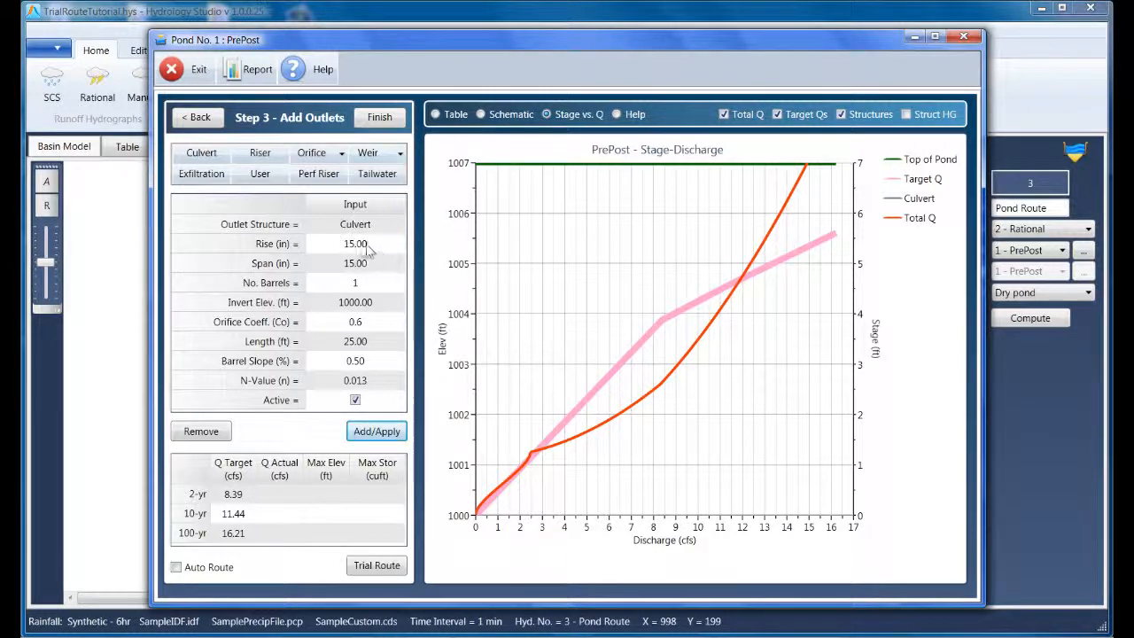
Change the culvert rise and span to 18 inches and apply
{"action": "type", "text": "18"}
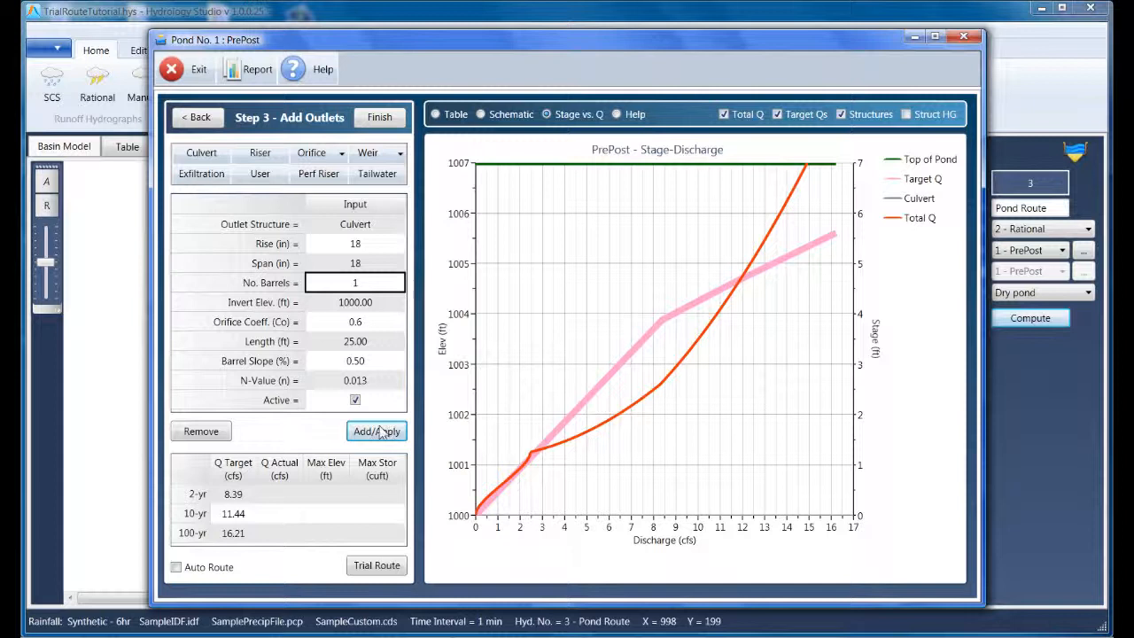
{"action": "left_click", "coordinate": [376, 431]}
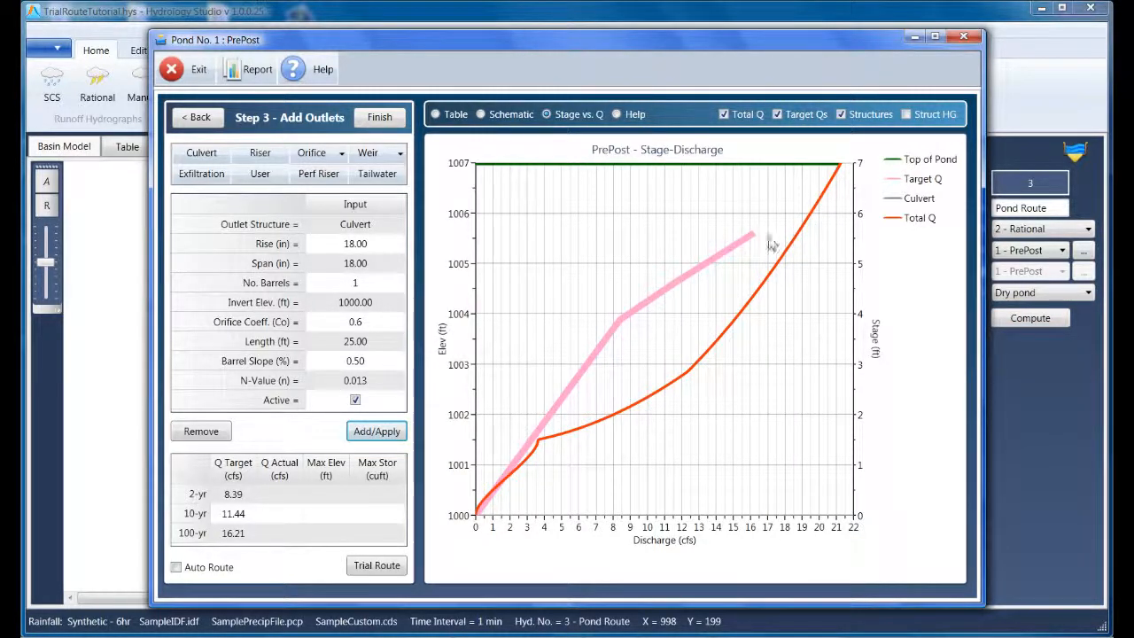
{"action": "mouse_move", "coordinate": [800, 471]}
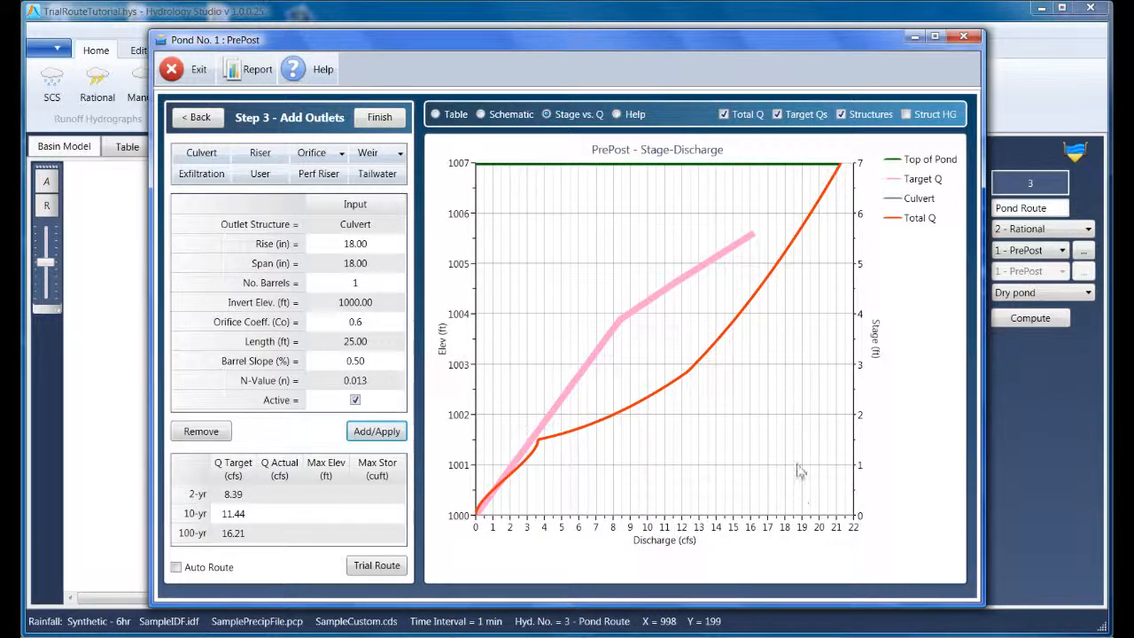
{"action": "mouse_move", "coordinate": [804, 383]}
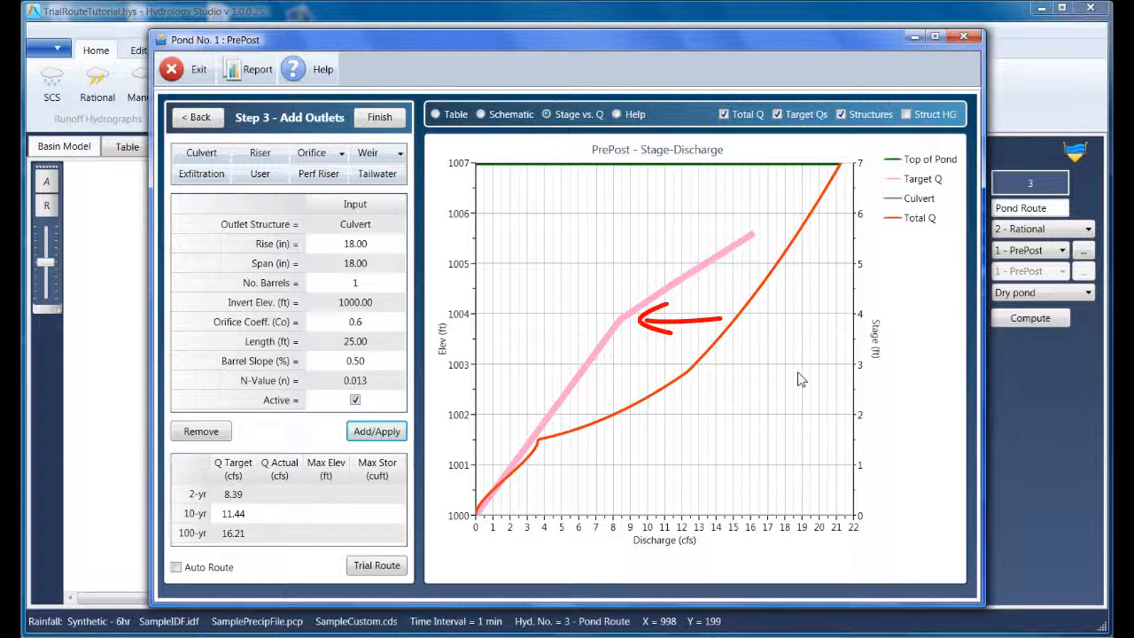
{"action": "mouse_move", "coordinate": [621, 335]}
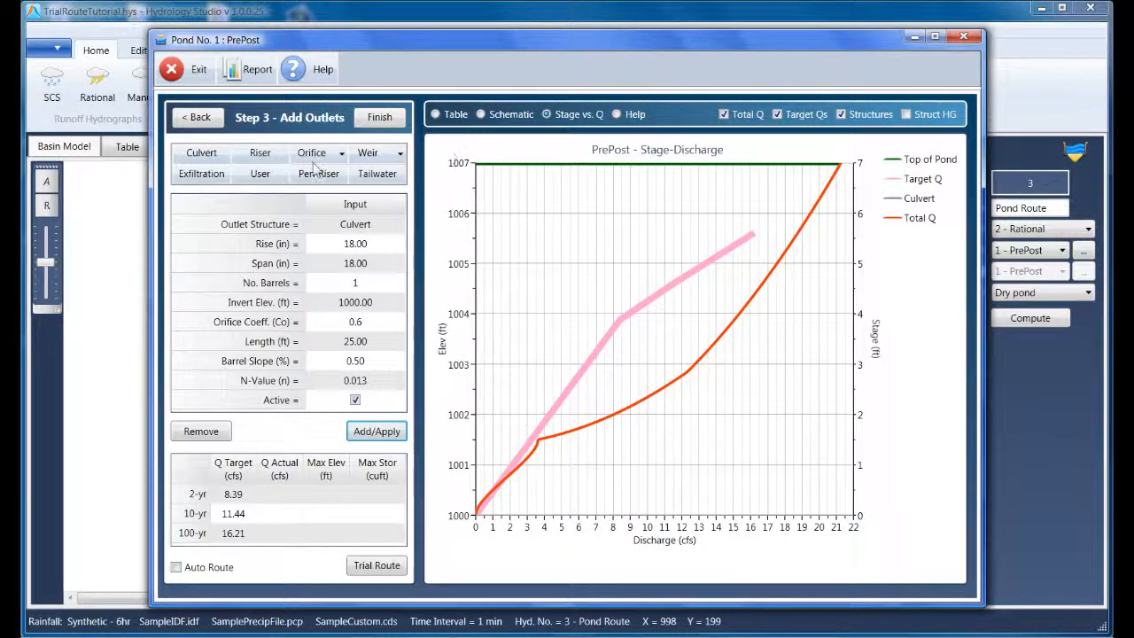
Add a 12×12-inch multi-stage orifice outlet and apply it
{"action": "left_click", "coordinate": [311, 153]}
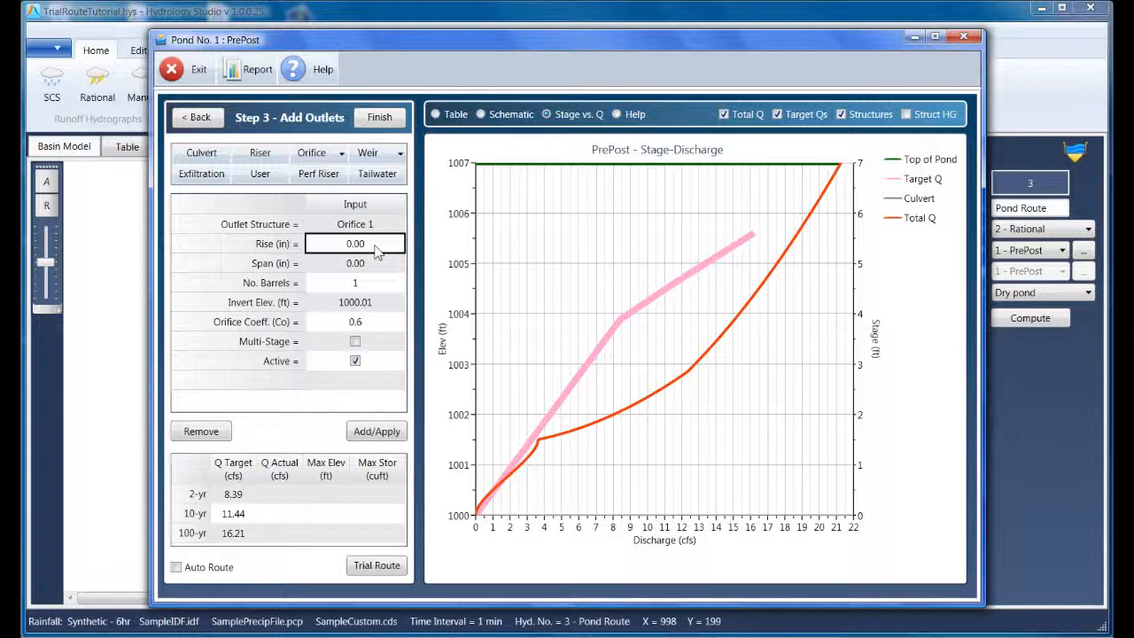
{"action": "mouse_move", "coordinate": [621, 417]}
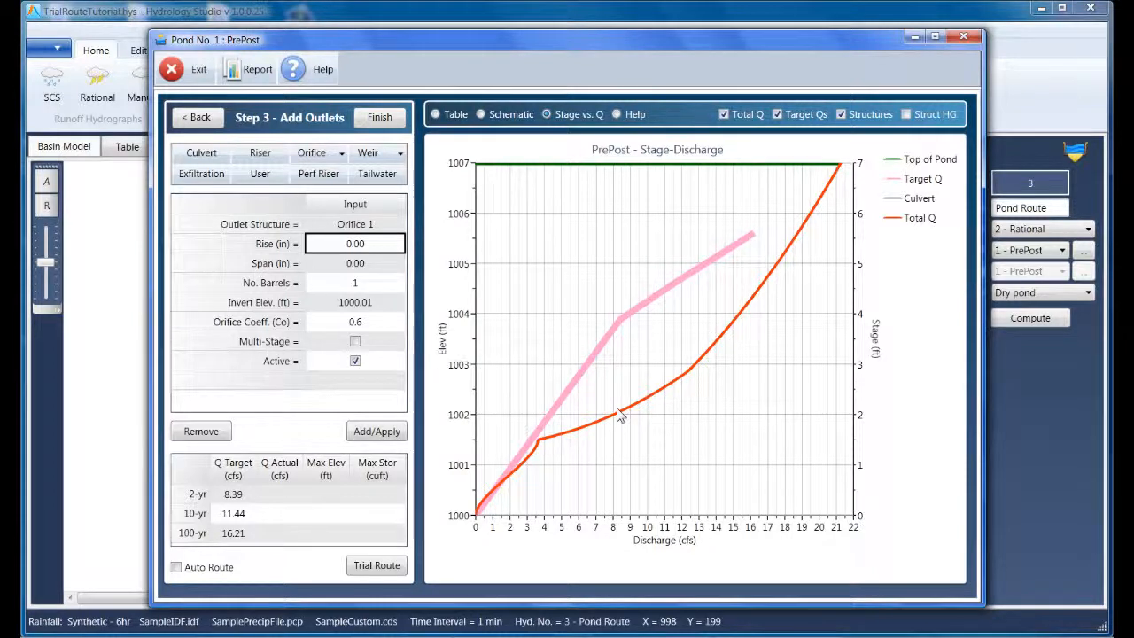
{"action": "mouse_move", "coordinate": [620, 332]}
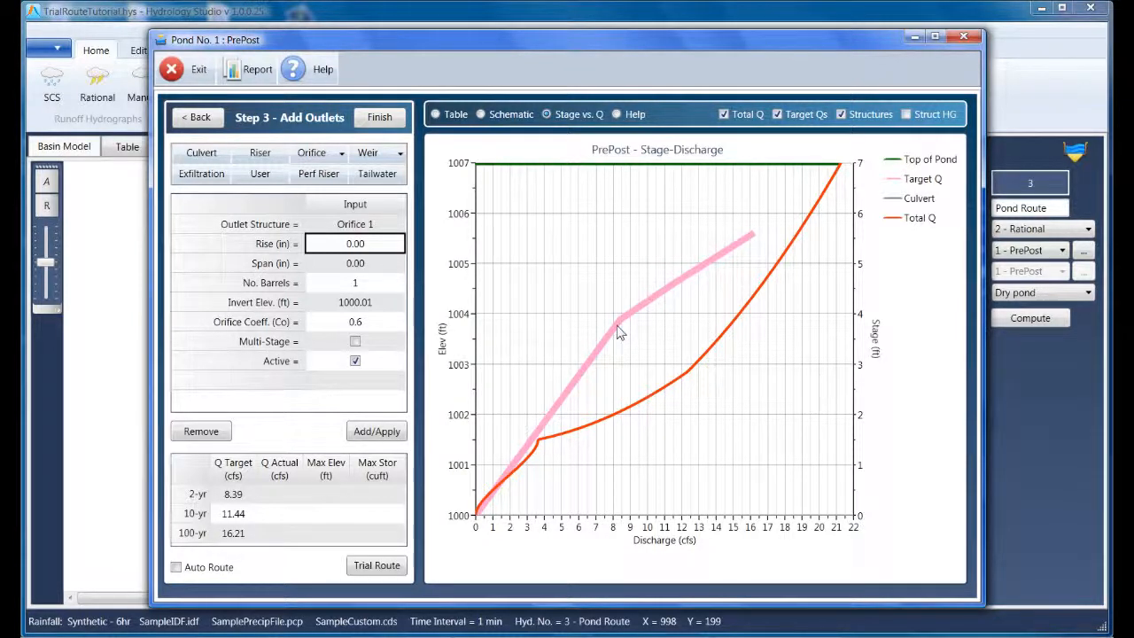
{"action": "left_click", "coordinate": [355, 243]}
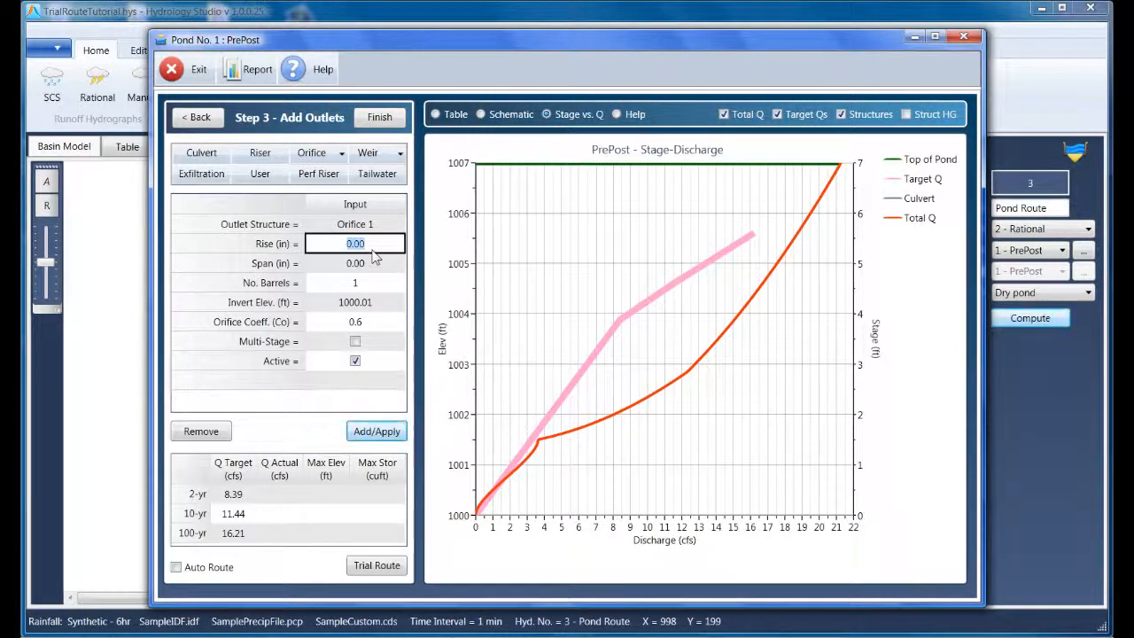
{"action": "type", "text": "12"}
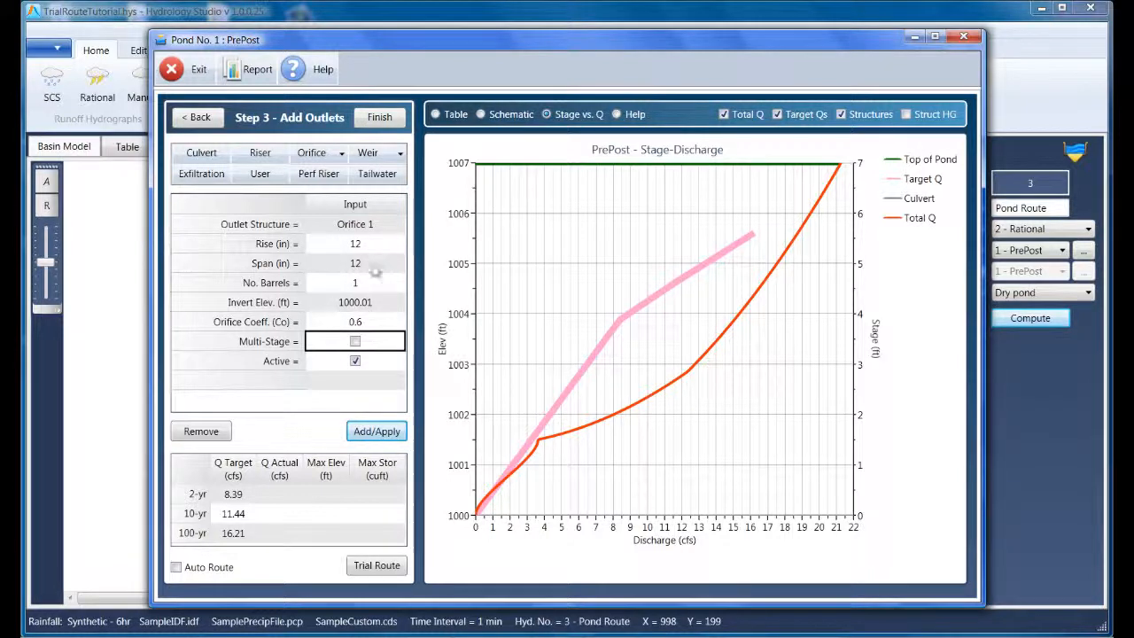
{"action": "left_click", "coordinate": [355, 341]}
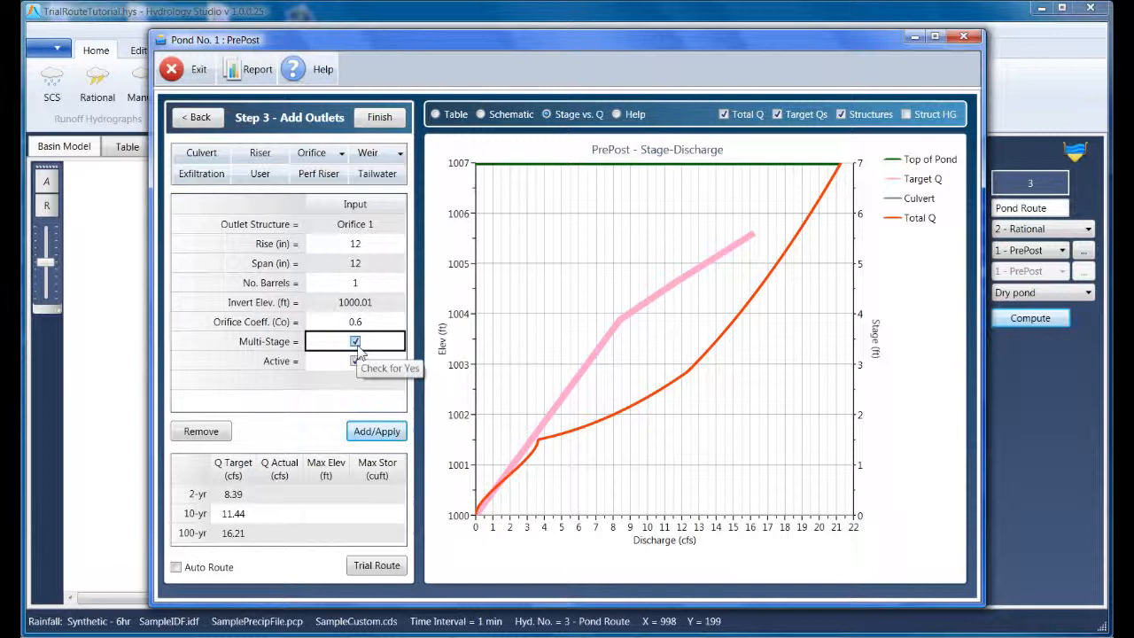
{"action": "left_click", "coordinate": [355, 361]}
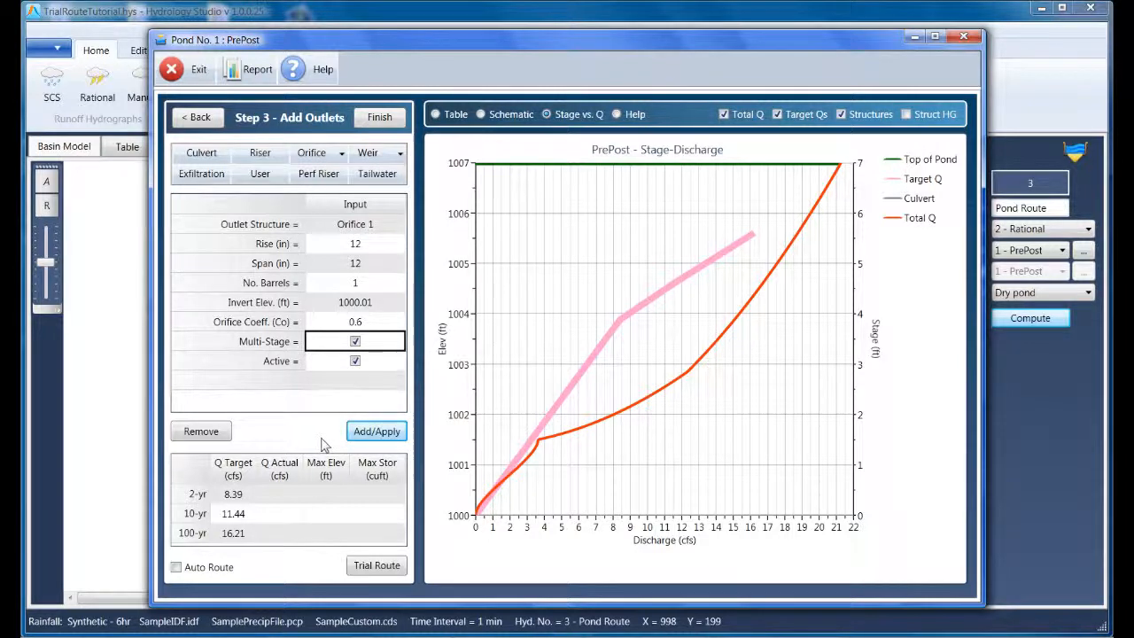
{"action": "left_click", "coordinate": [376, 432]}
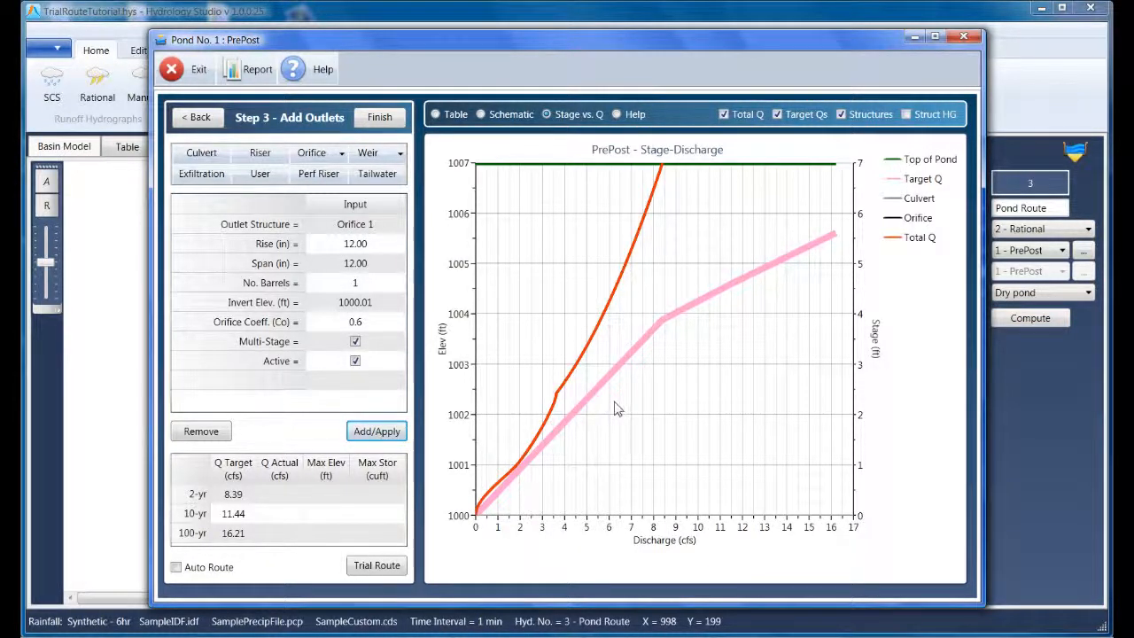
{"action": "mouse_move", "coordinate": [613, 332]}
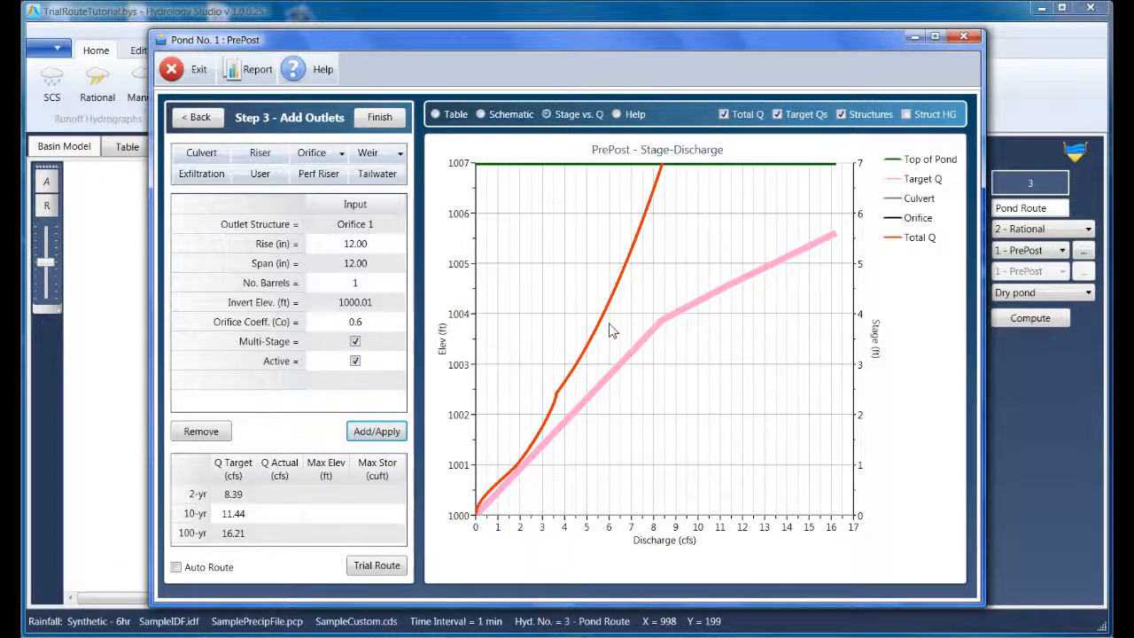
Change the orifice rise to 15 inches and apply
{"action": "left_click", "coordinate": [354, 243]}
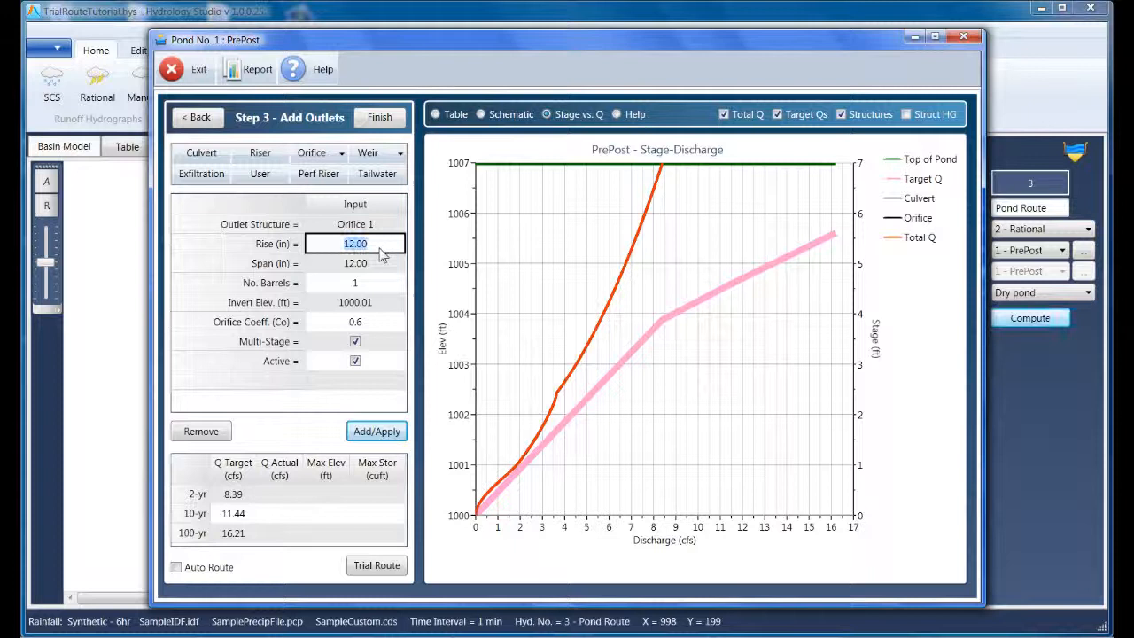
{"action": "type", "text": "15"}
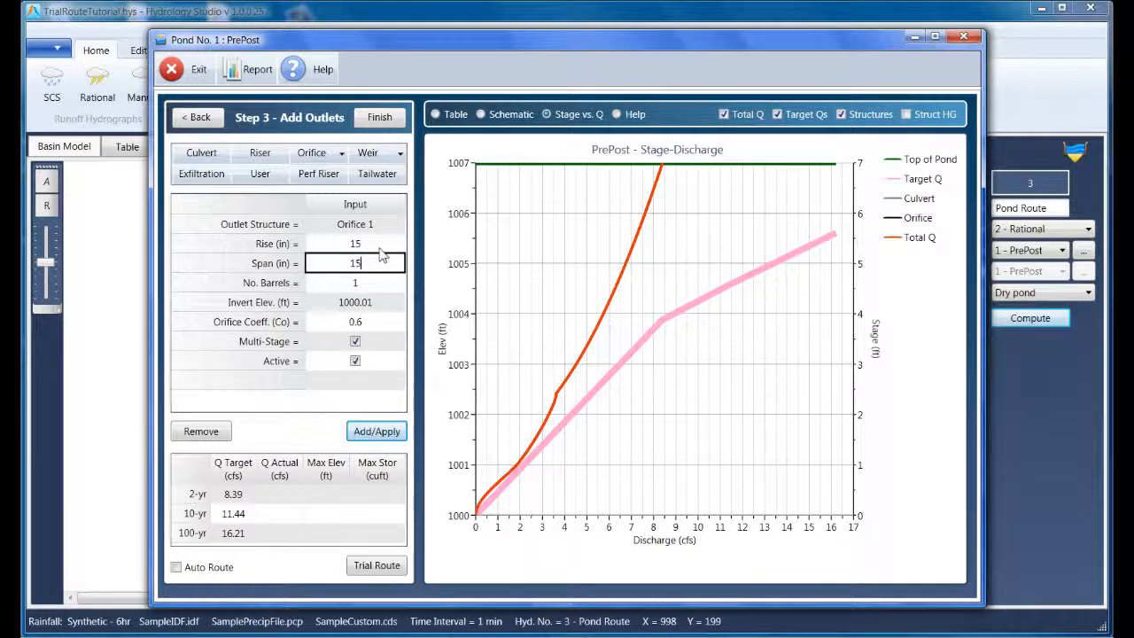
{"action": "left_click", "coordinate": [376, 431]}
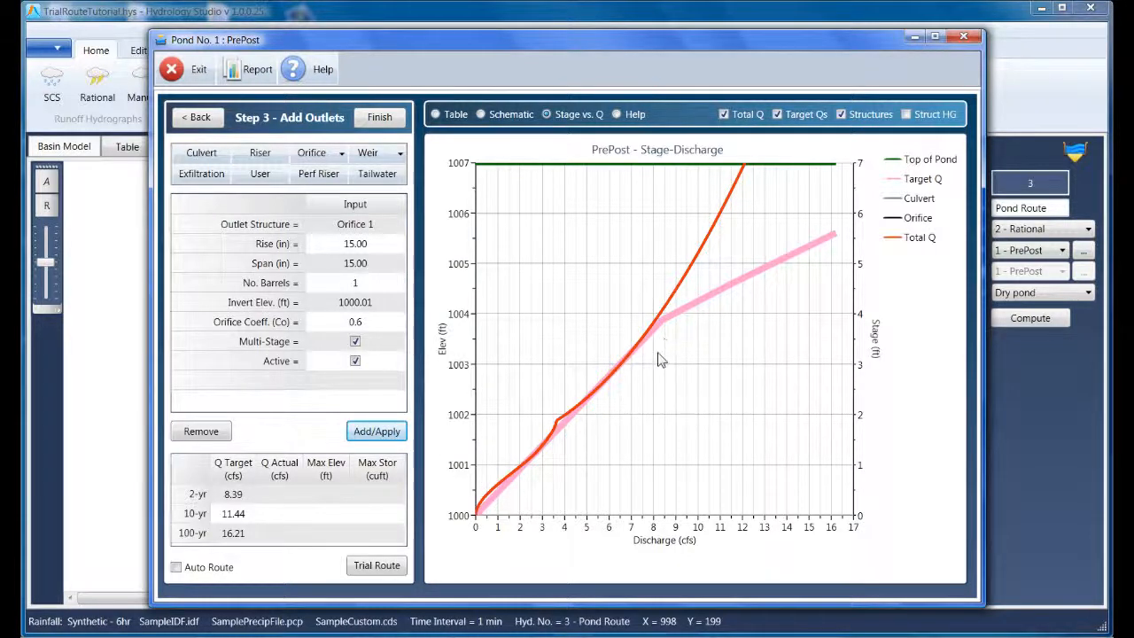
{"action": "mouse_move", "coordinate": [478, 324]}
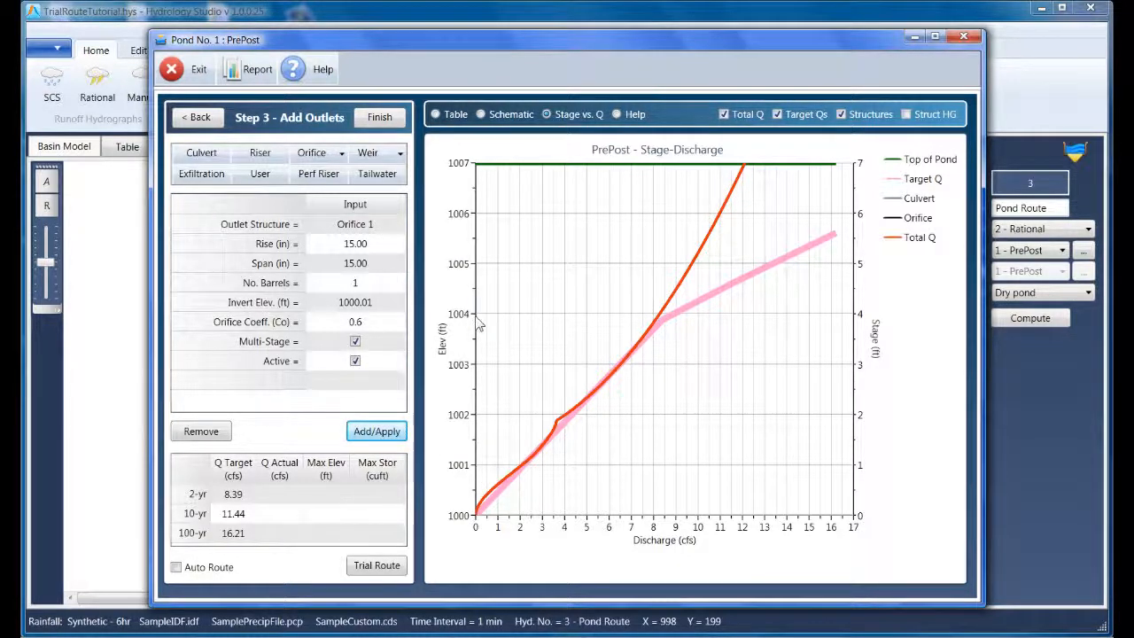
{"action": "mouse_move", "coordinate": [496, 326]}
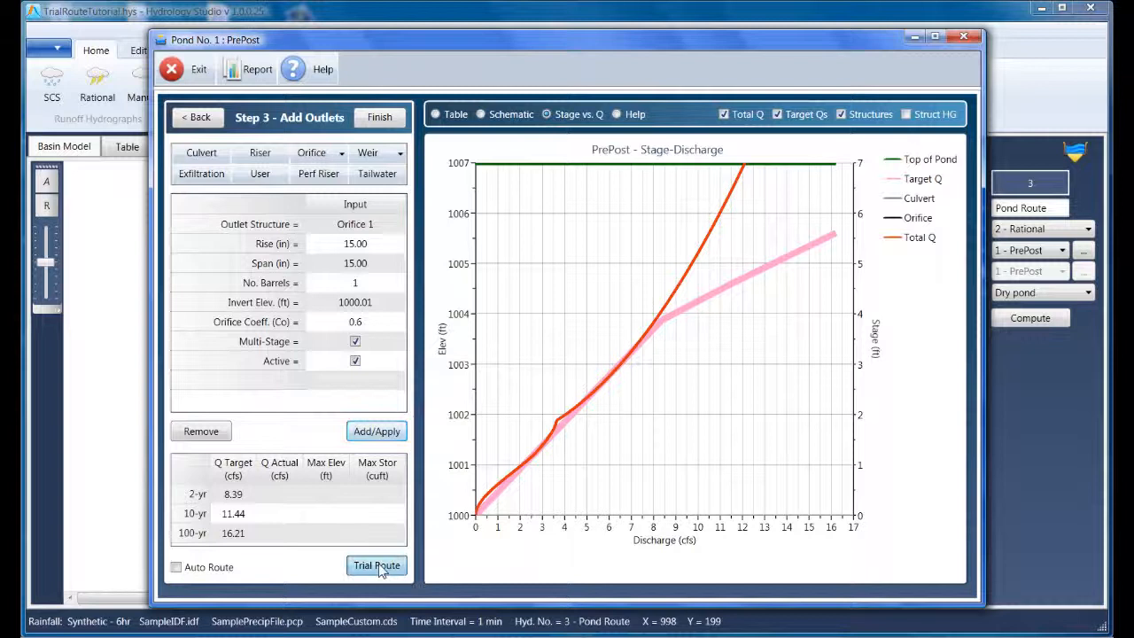
Run the trial route and review the 2-yr results, with actual flows 8.11, 9.78, 11.82 cfs
{"action": "left_click", "coordinate": [376, 565]}
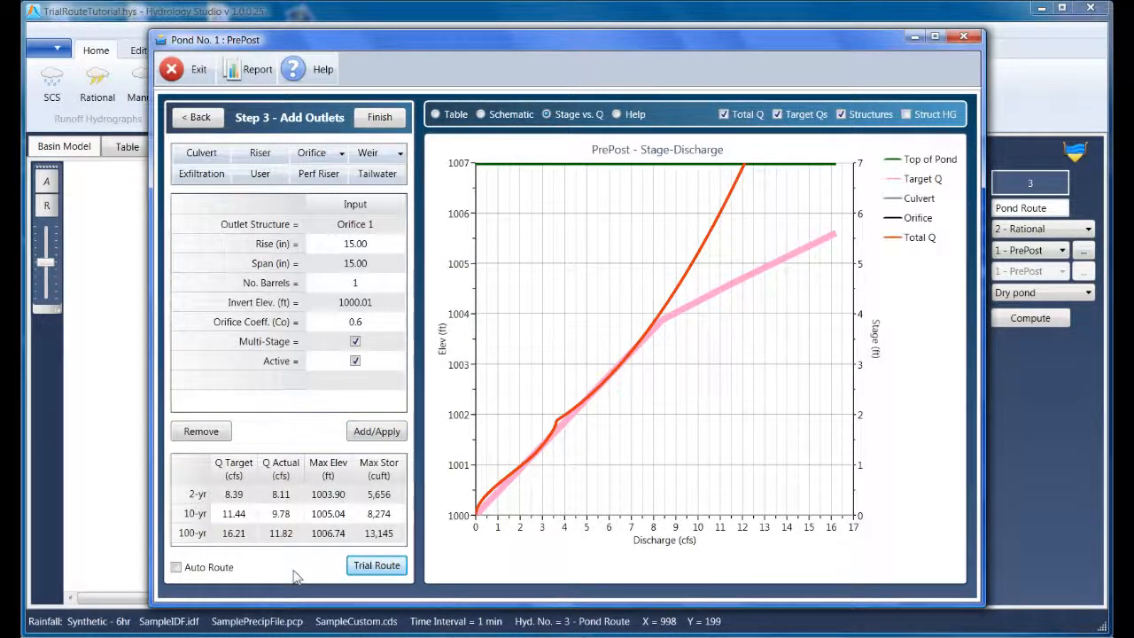
{"action": "left_click", "coordinate": [233, 493]}
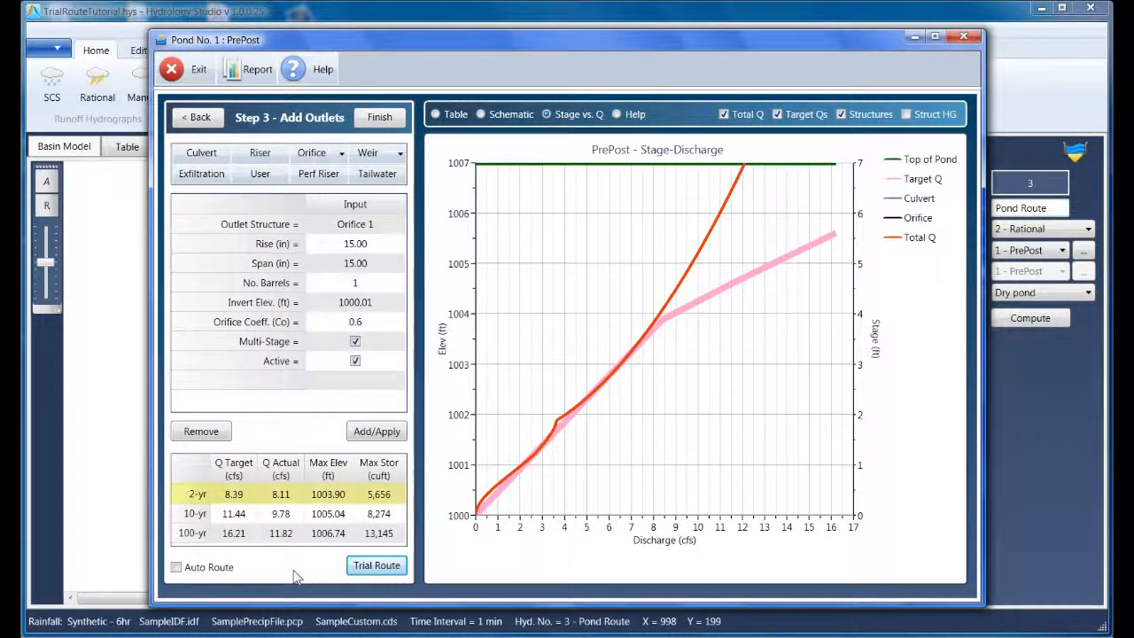
{"action": "left_click", "coordinate": [233, 494]}
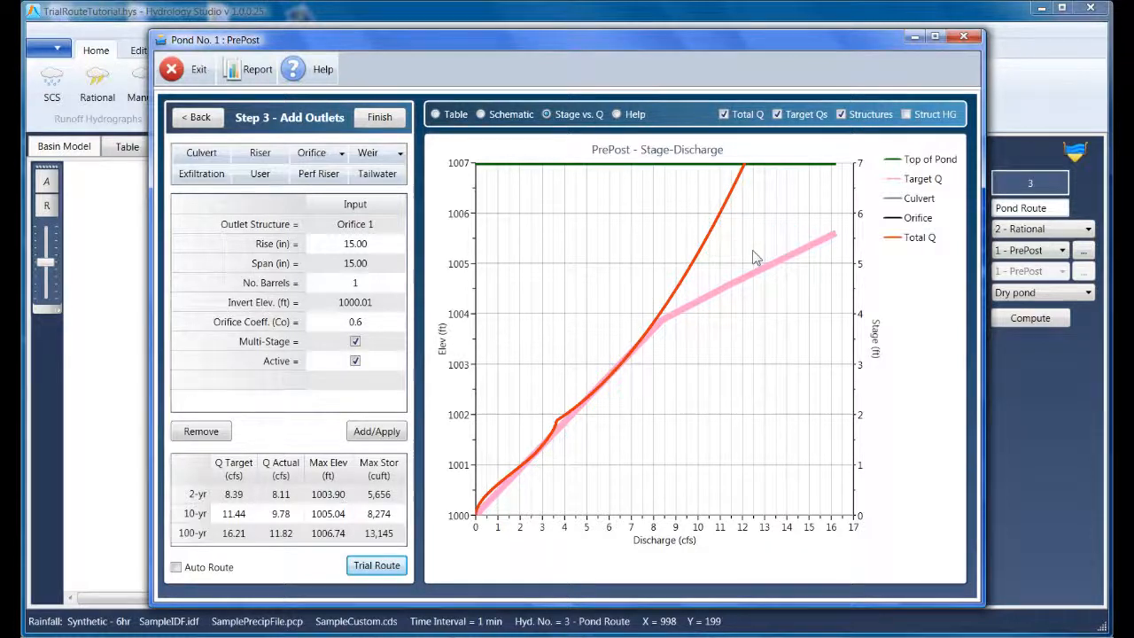
{"action": "mouse_move", "coordinate": [572, 216]}
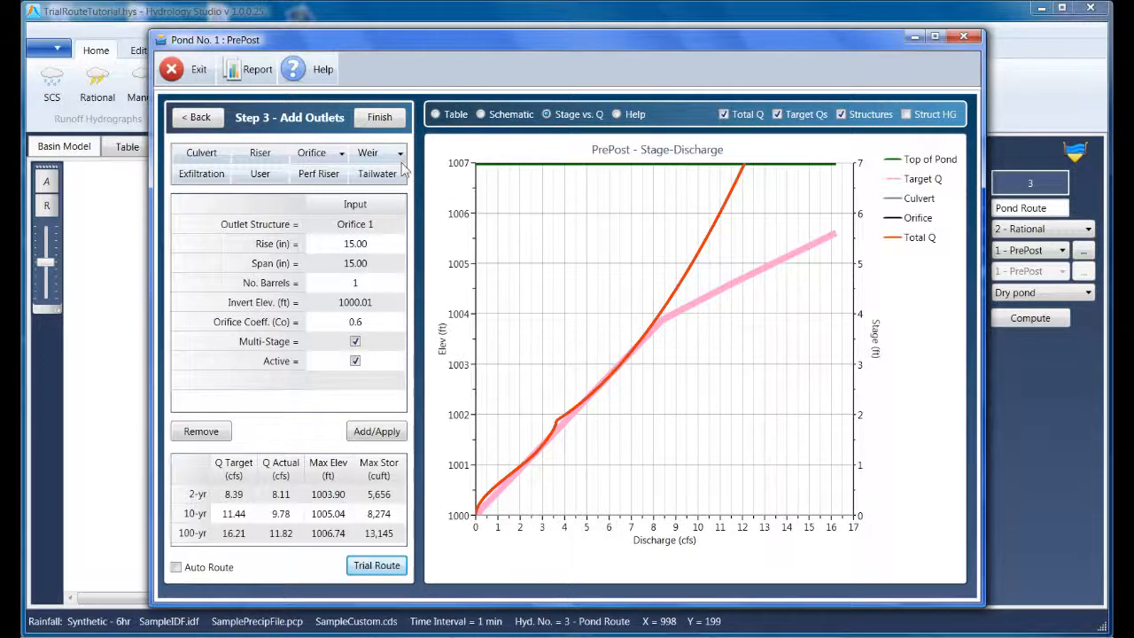
Add a multi-stage rectangular weir with 1004 ft crest and 2 ft crest length
{"action": "left_click", "coordinate": [378, 152]}
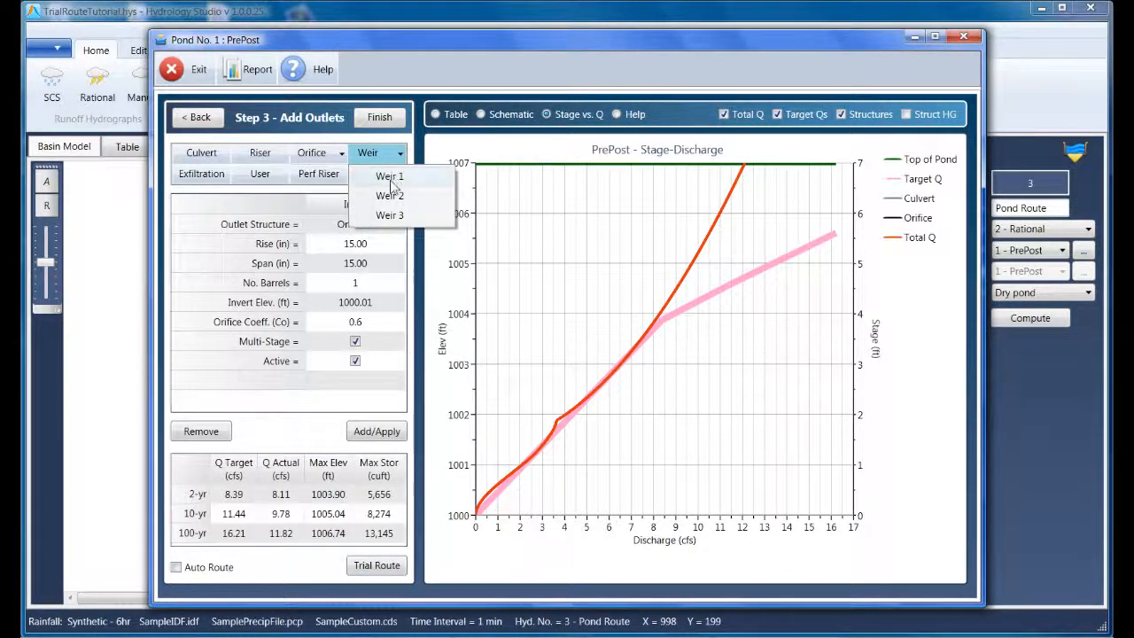
{"action": "left_click", "coordinate": [389, 175]}
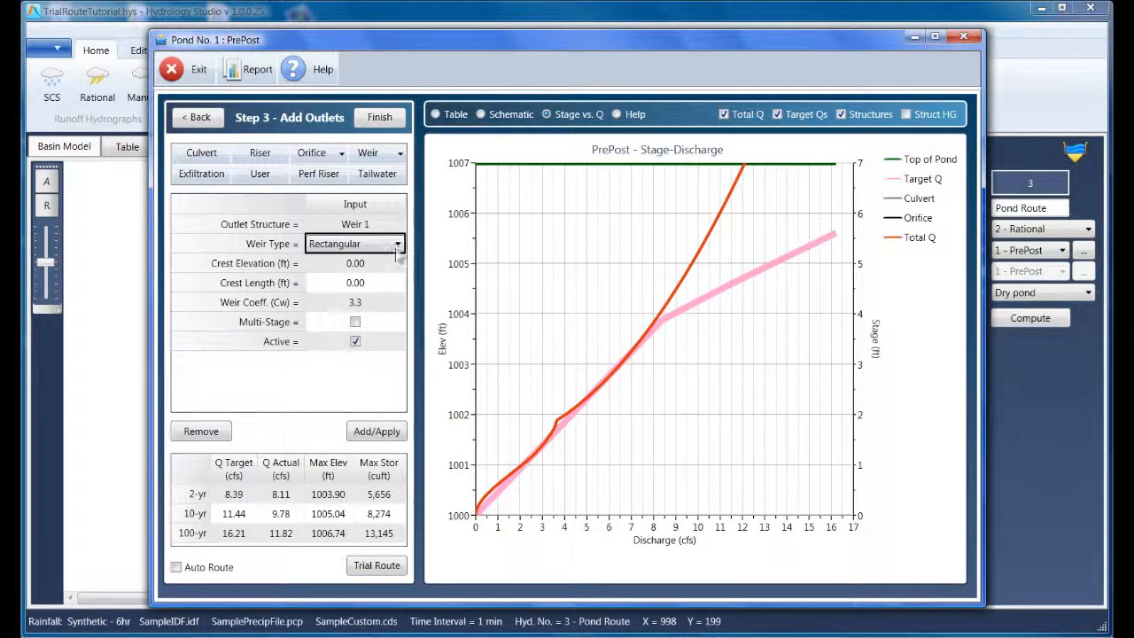
{"action": "left_click", "coordinate": [354, 263]}
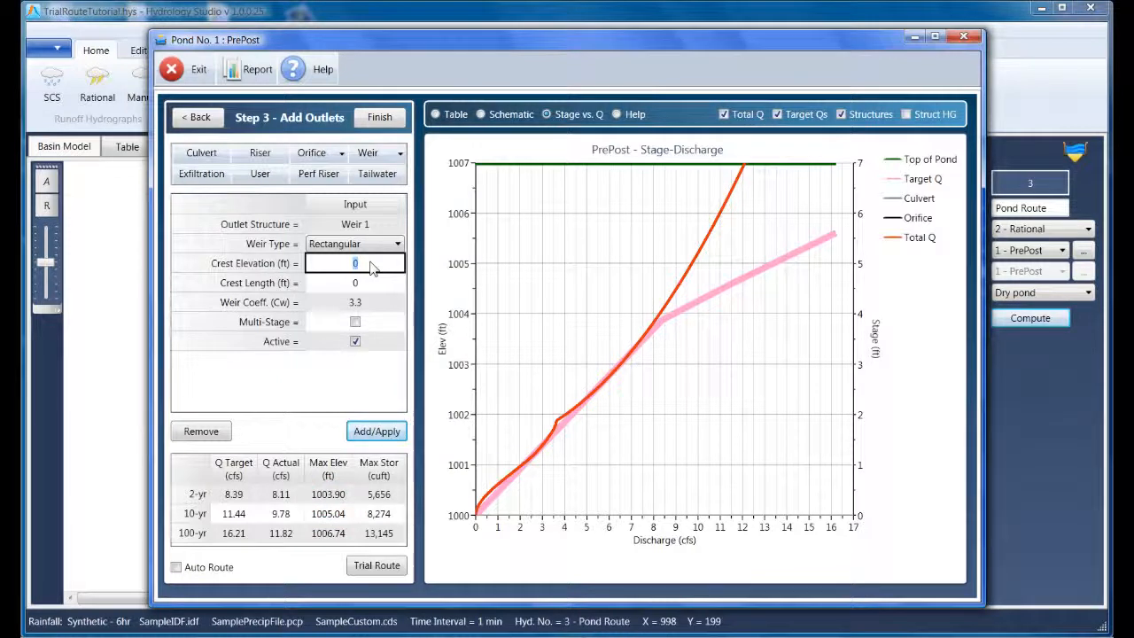
{"action": "type", "text": "1004"}
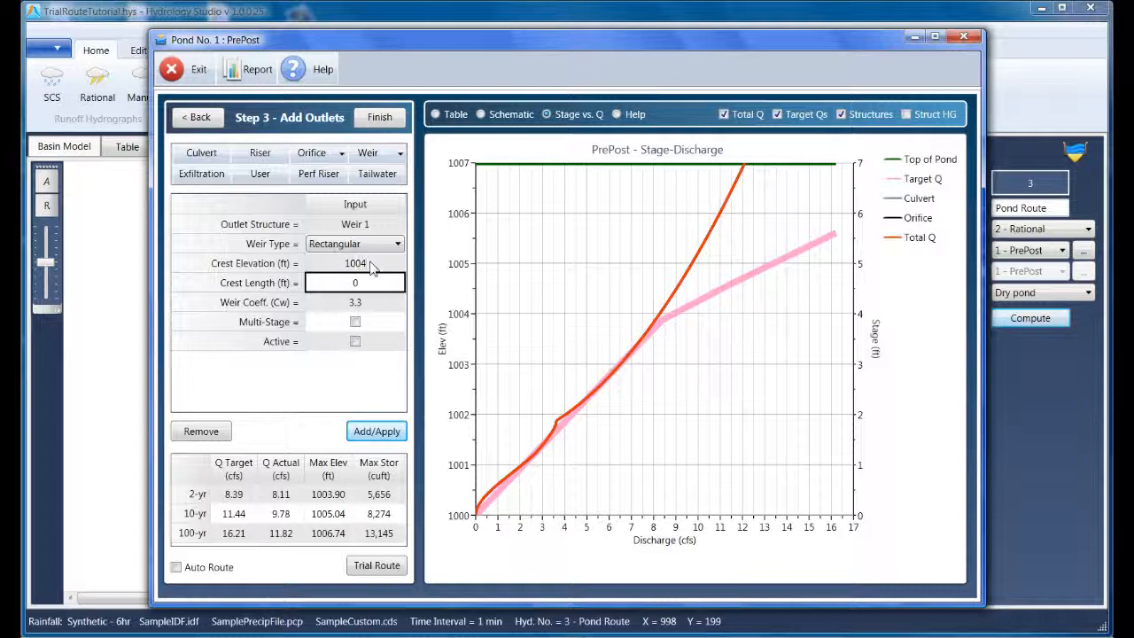
{"action": "left_click", "coordinate": [354, 341]}
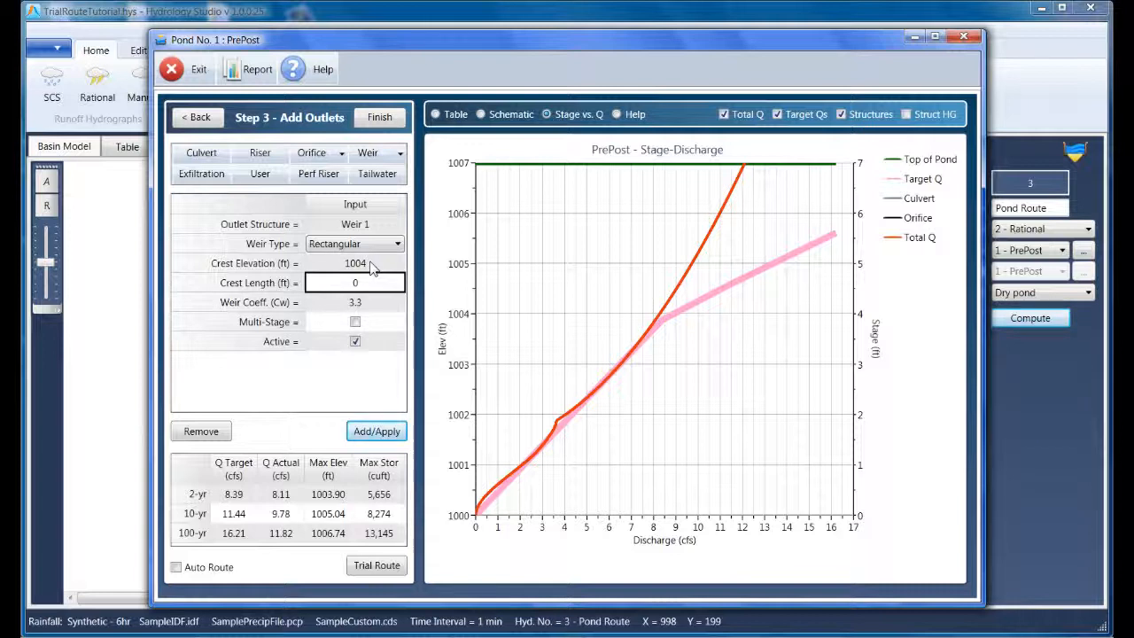
{"action": "left_click", "coordinate": [354, 281]}
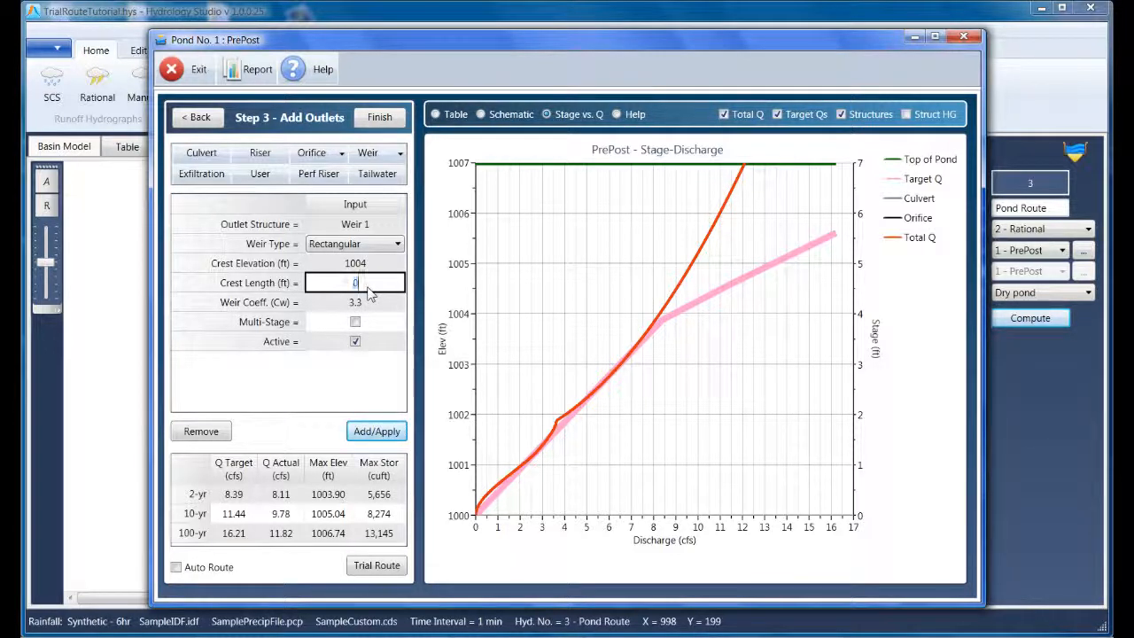
{"action": "type", "text": "2"}
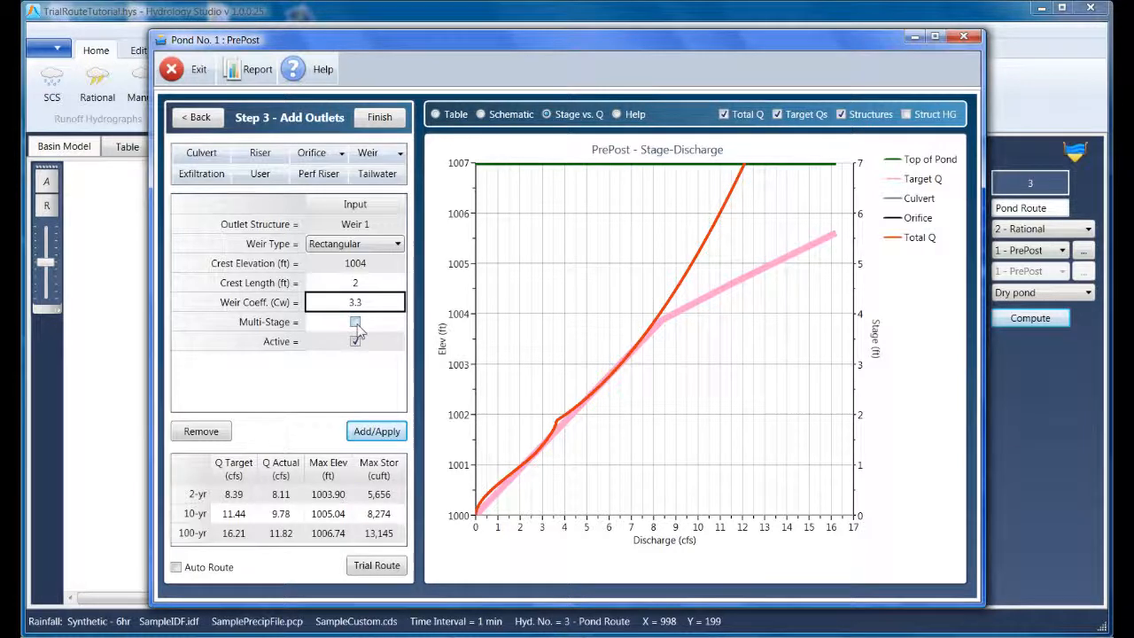
{"action": "left_click", "coordinate": [356, 322]}
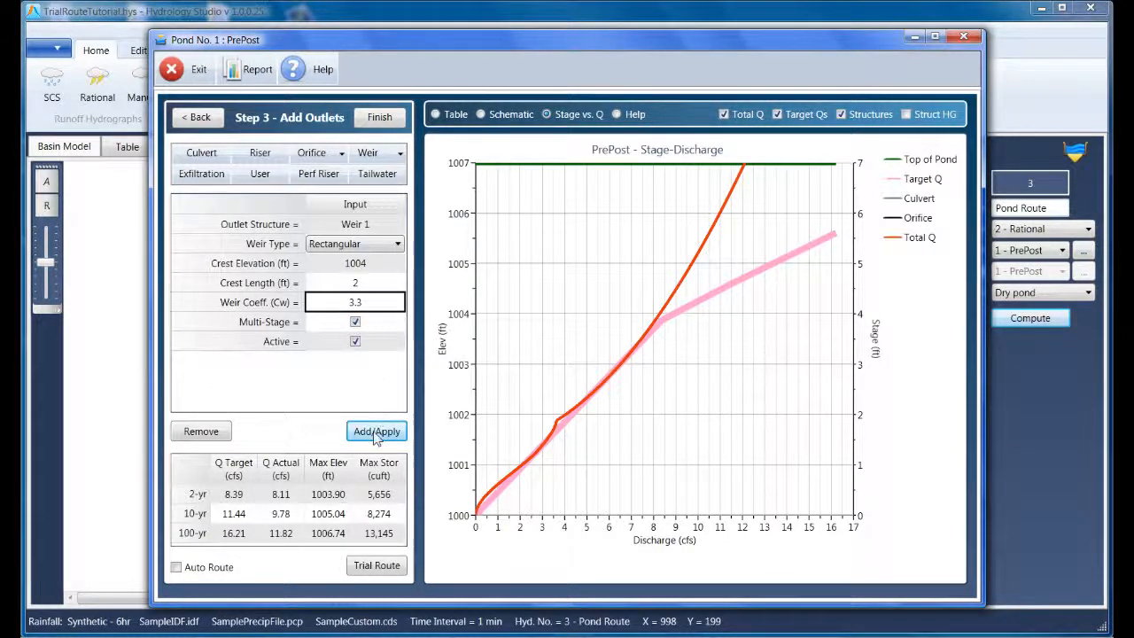
{"action": "left_click", "coordinate": [376, 431]}
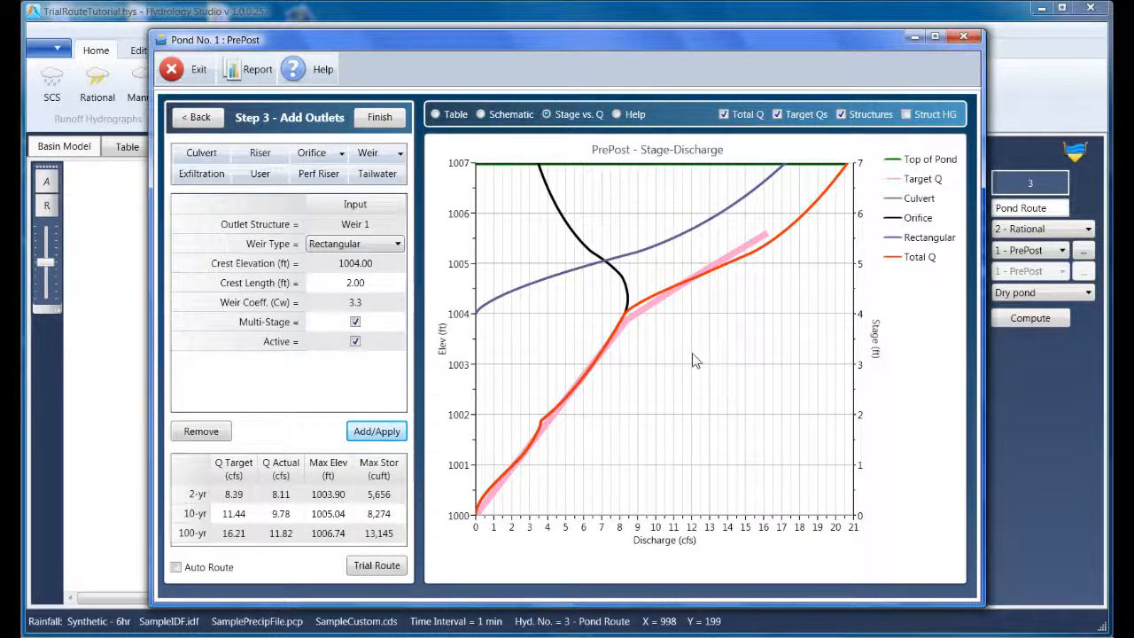
{"action": "mouse_move", "coordinate": [694, 366]}
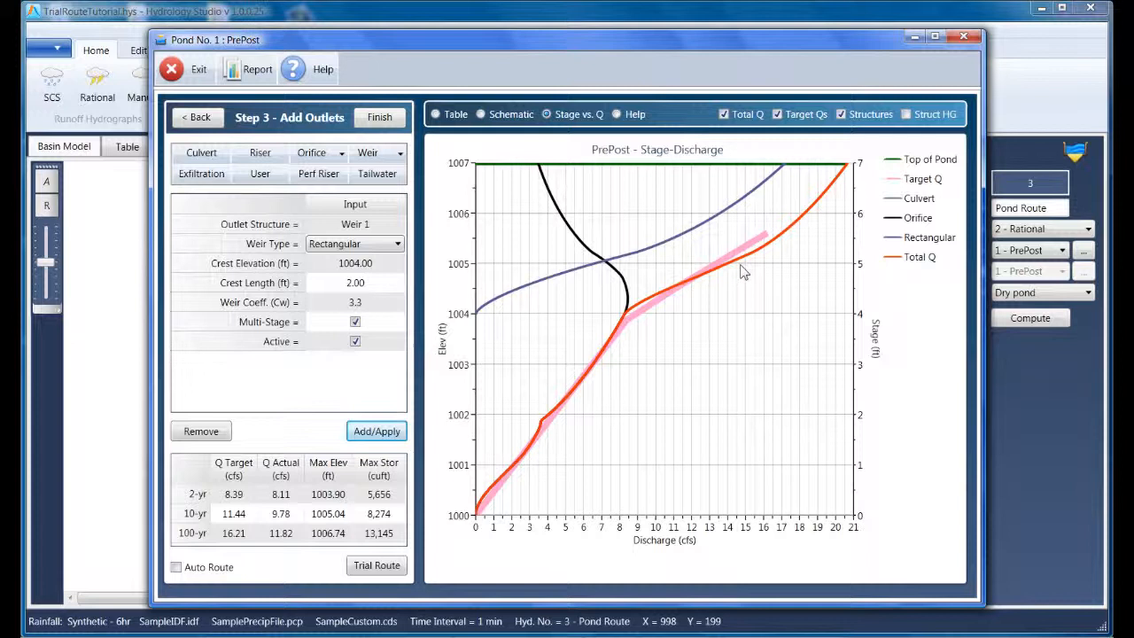
{"action": "mouse_move", "coordinate": [764, 258]}
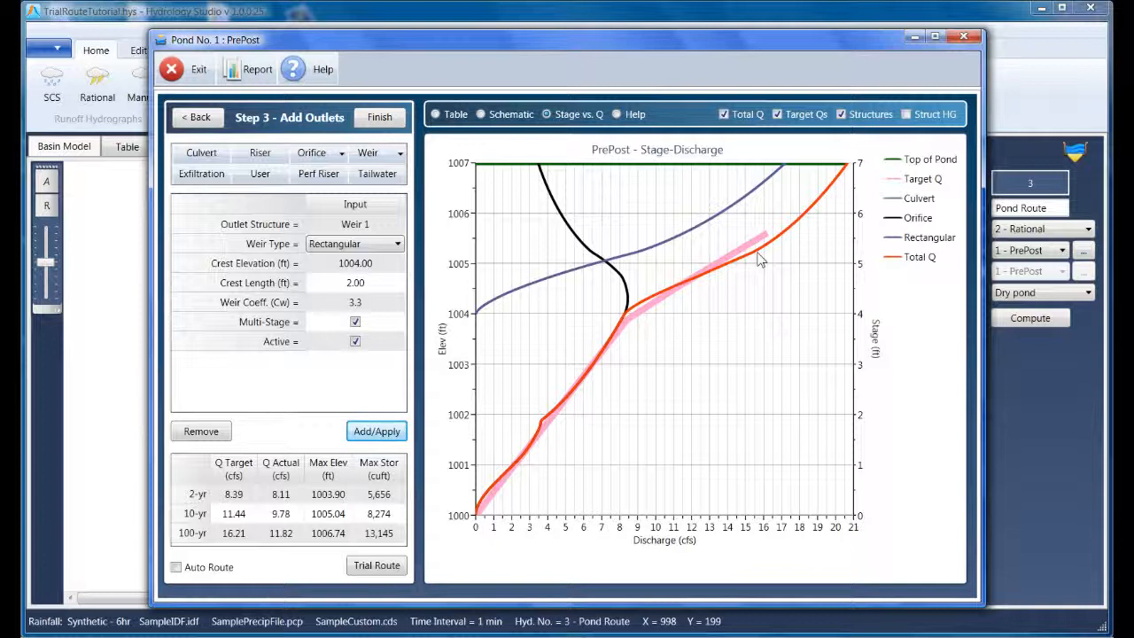
Rerun the trial route: actual flows 8.11, 12.09, 17.24 cfs; 100-yr peak at 1005.67 ft
{"action": "left_click", "coordinate": [376, 565]}
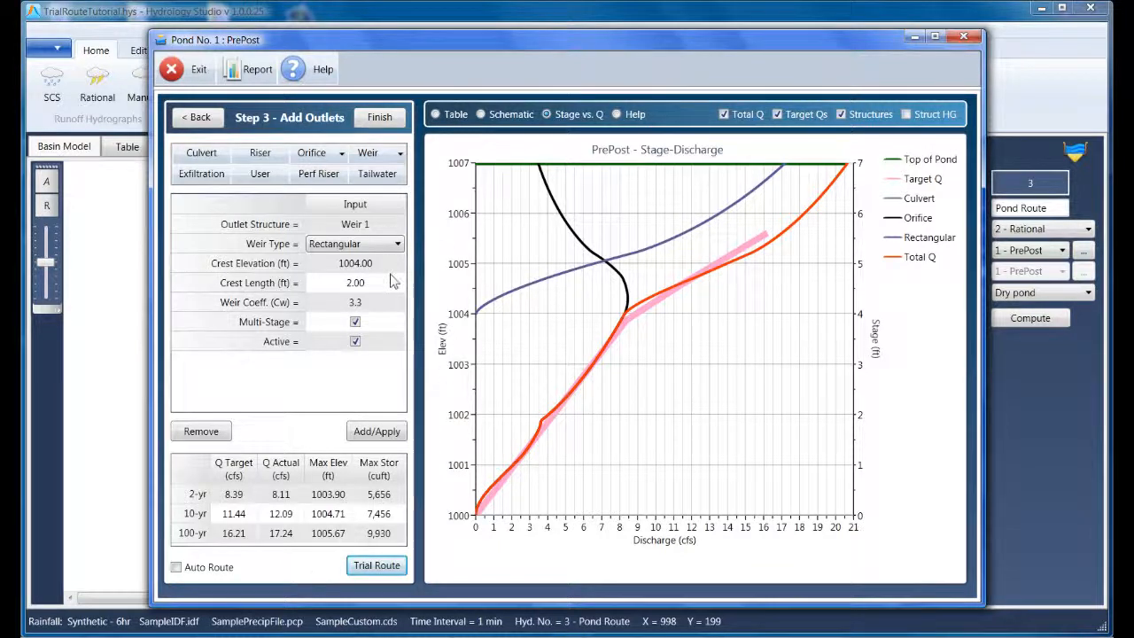
Shorten the weir crest to 1 ft and reroute, giving 8.11, 11.28 and 16.14 cfs
{"action": "left_click", "coordinate": [354, 282]}
{"action": "type", "text": "1"}
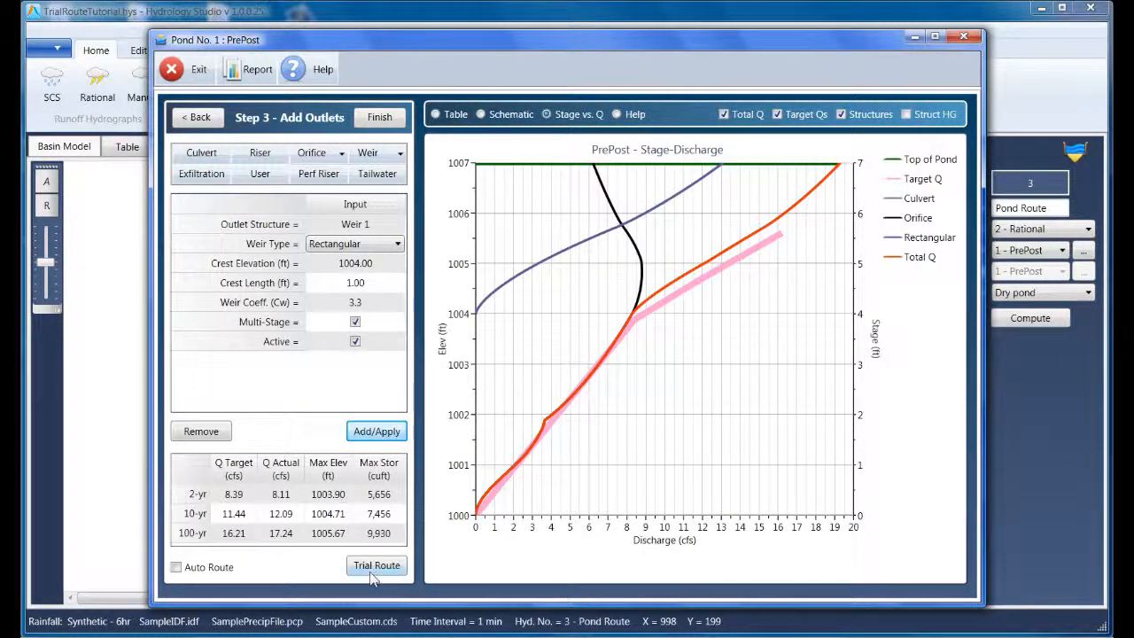
{"action": "left_click", "coordinate": [376, 565]}
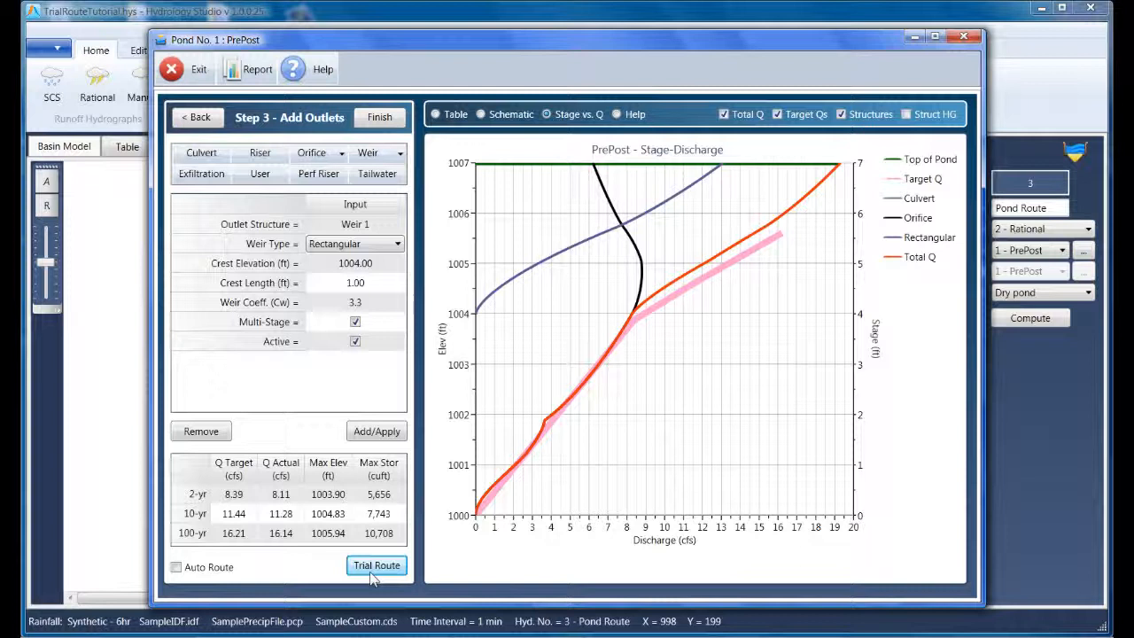
{"action": "mouse_move", "coordinate": [287, 567]}
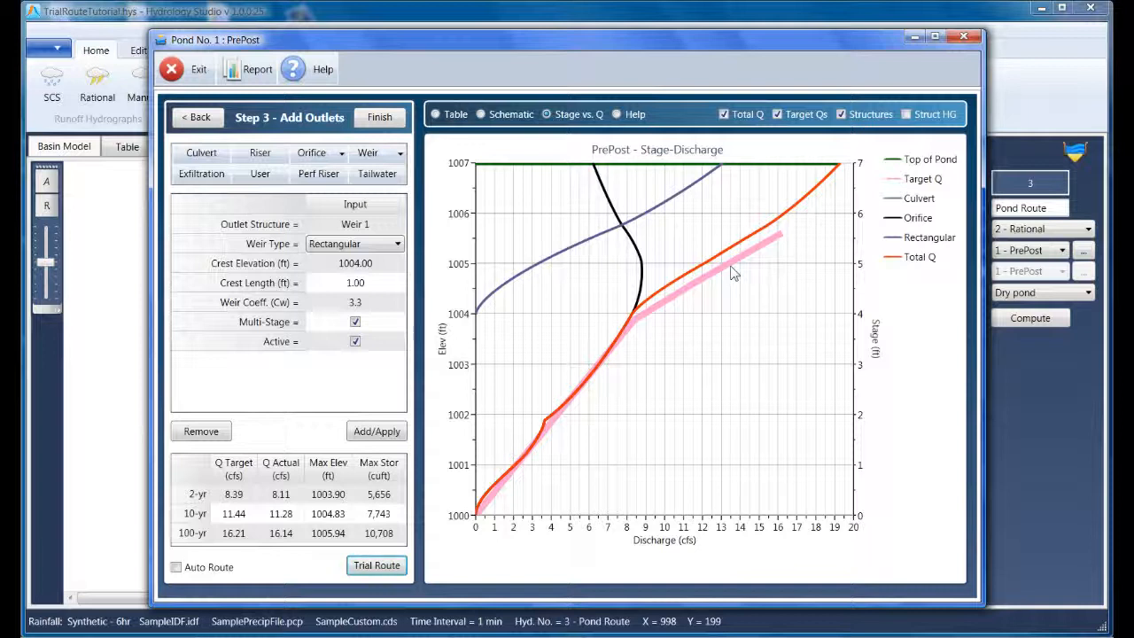
{"action": "left_click", "coordinate": [482, 113]}
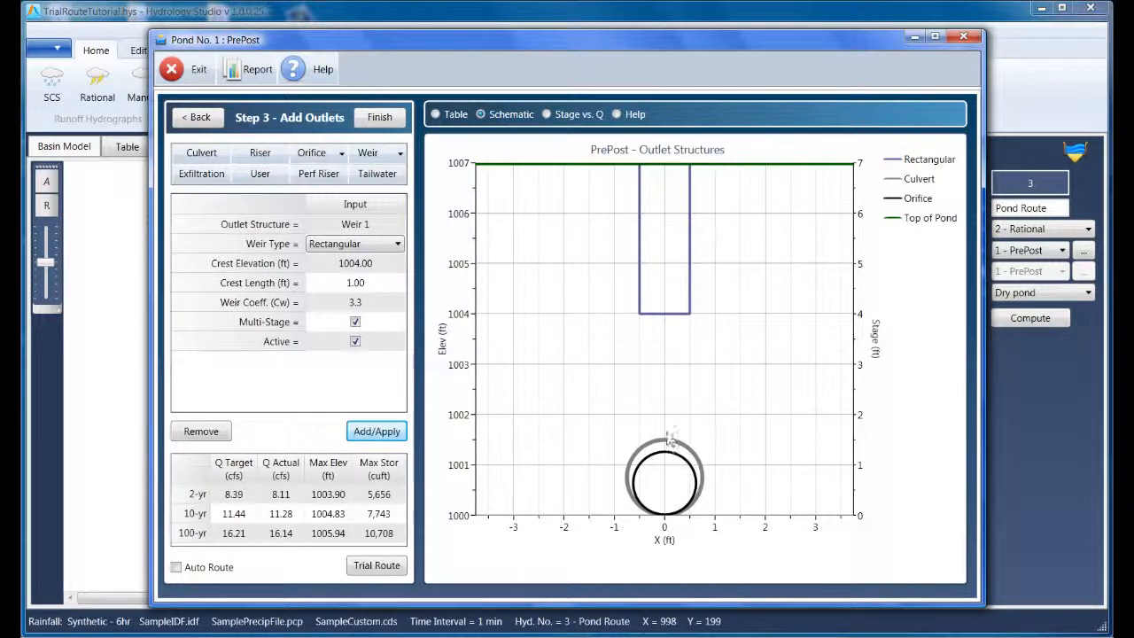
{"action": "mouse_move", "coordinate": [672, 326]}
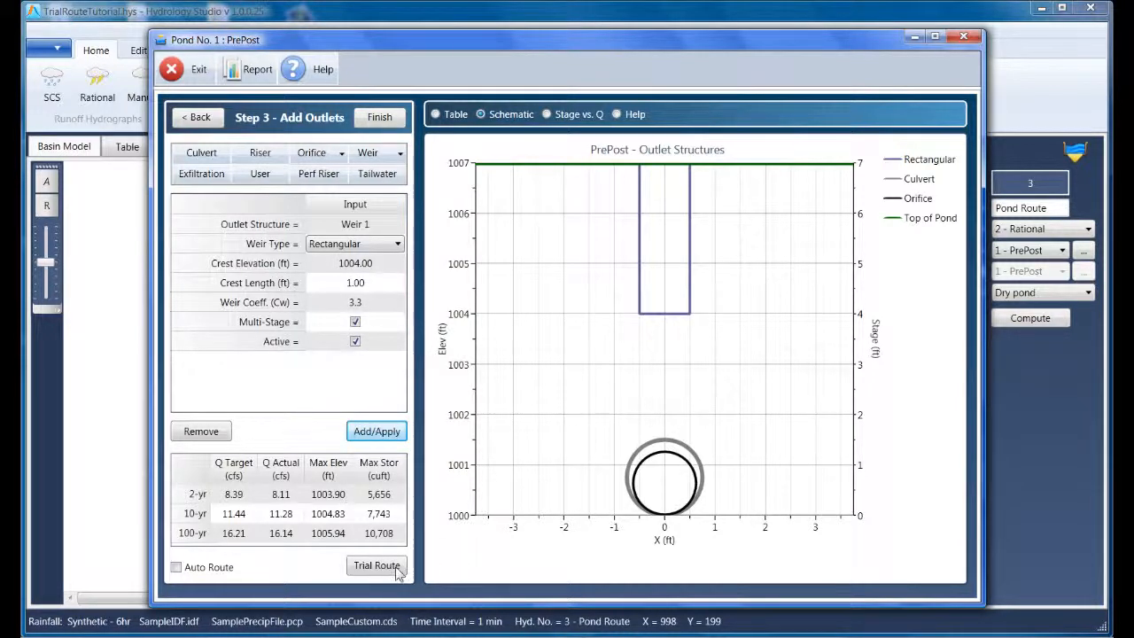
Route the storms to draw 2-, 10- and 100-yr water surface lines on the schematic
{"action": "left_click", "coordinate": [376, 565]}
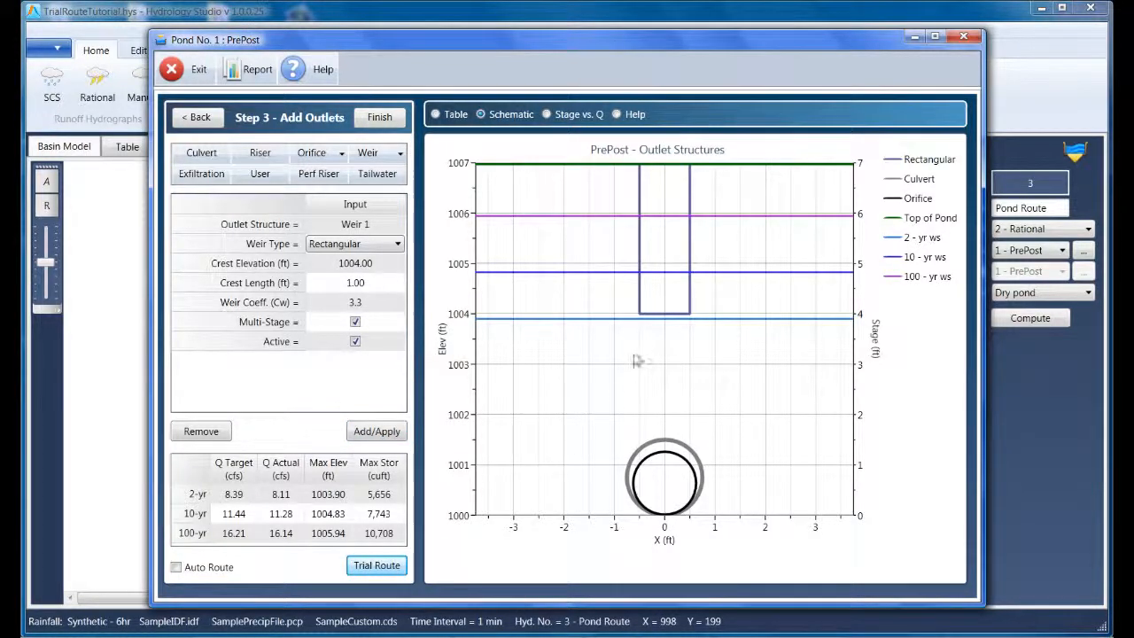
{"action": "mouse_move", "coordinate": [623, 223]}
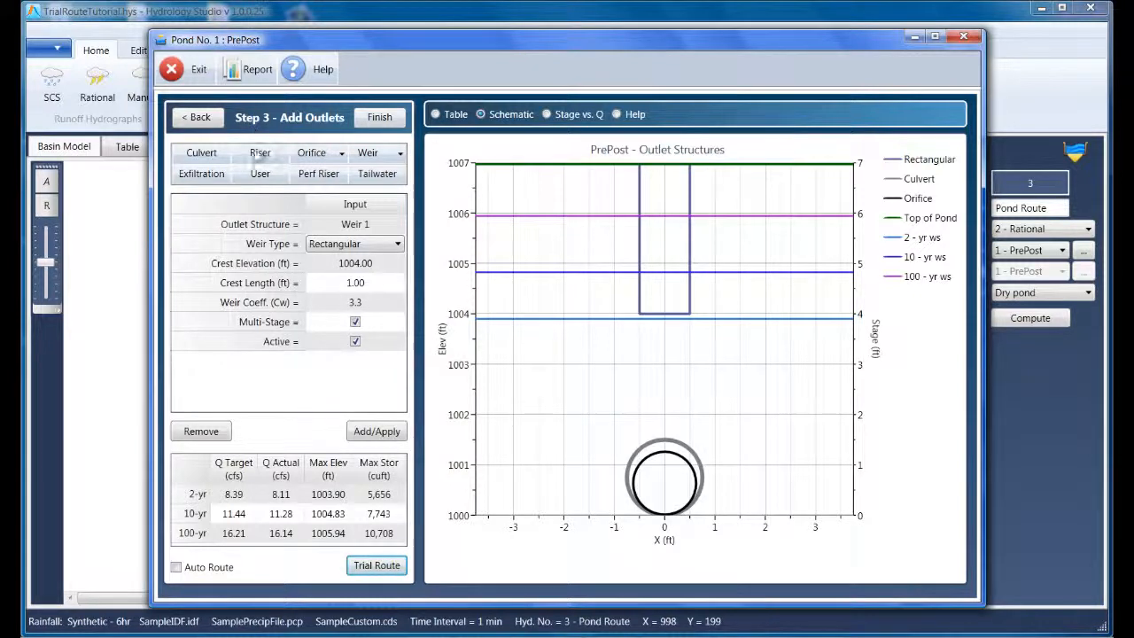
Apply a circular multi-stage riser at crest elevation 1006 ft with 12 ft crest length
{"action": "left_click", "coordinate": [260, 152]}
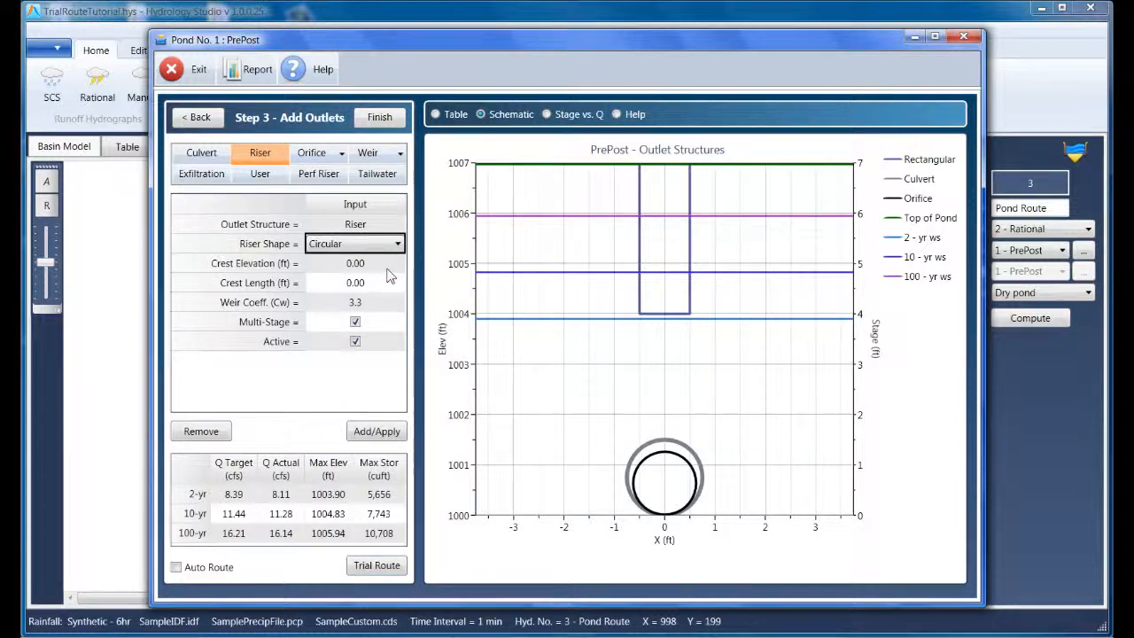
{"action": "type", "text": "1"}
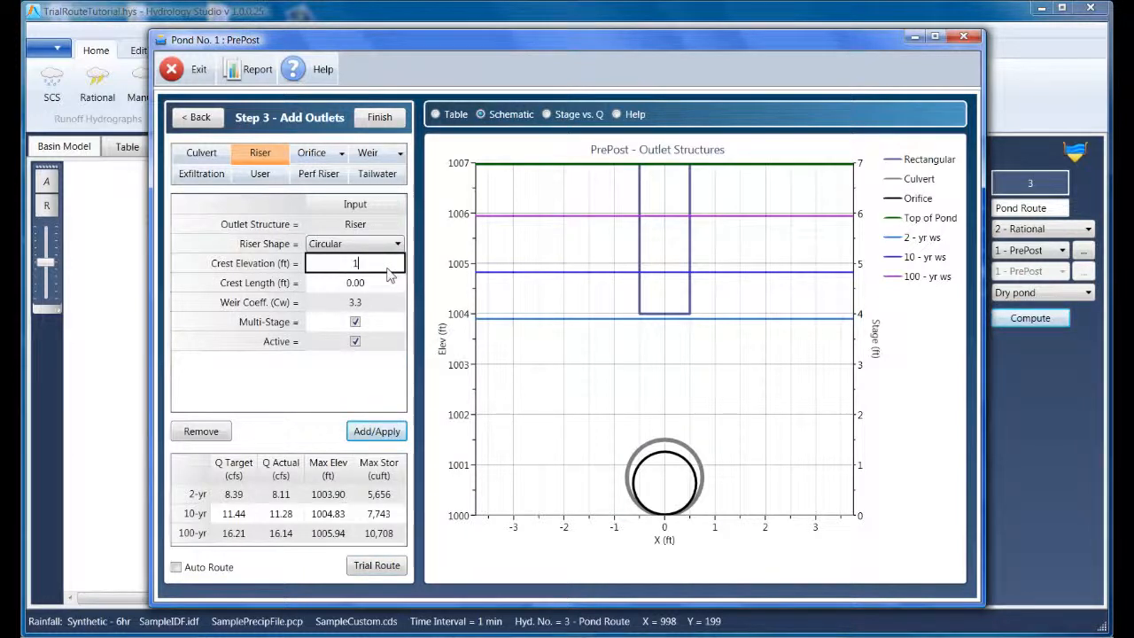
{"action": "type", "text": "00"}
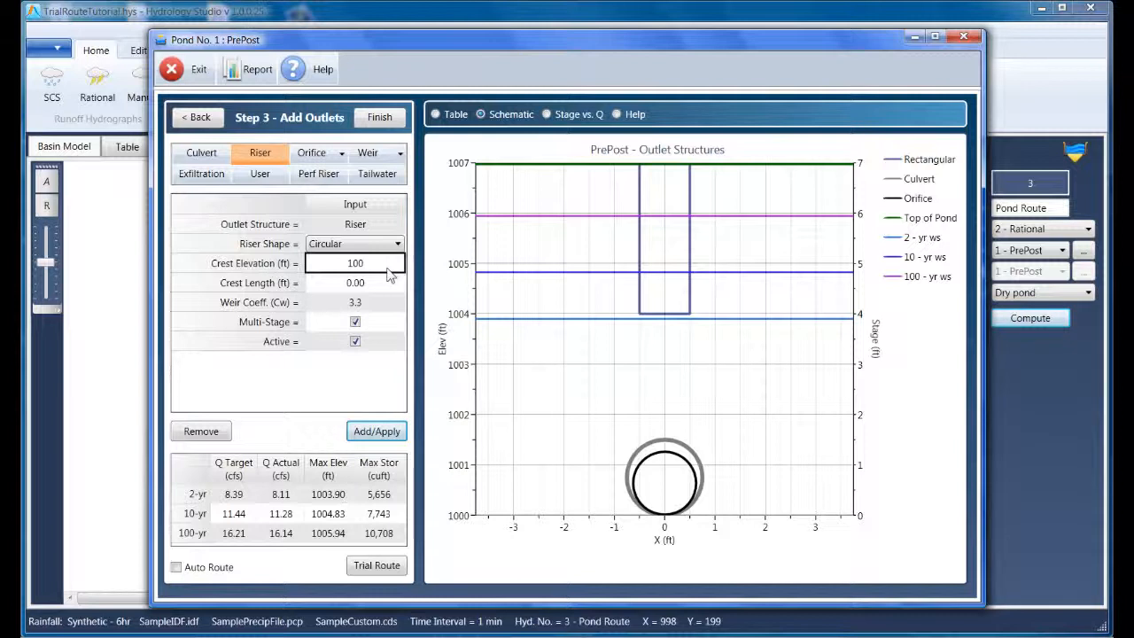
{"action": "type", "text": "1006"}
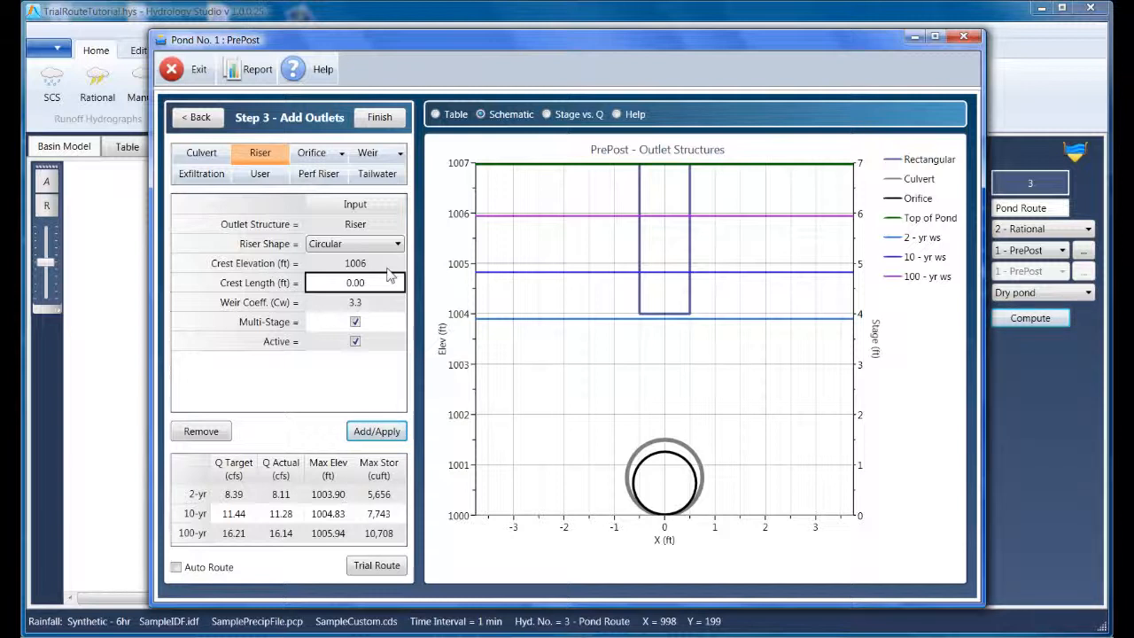
{"action": "type", "text": "12"}
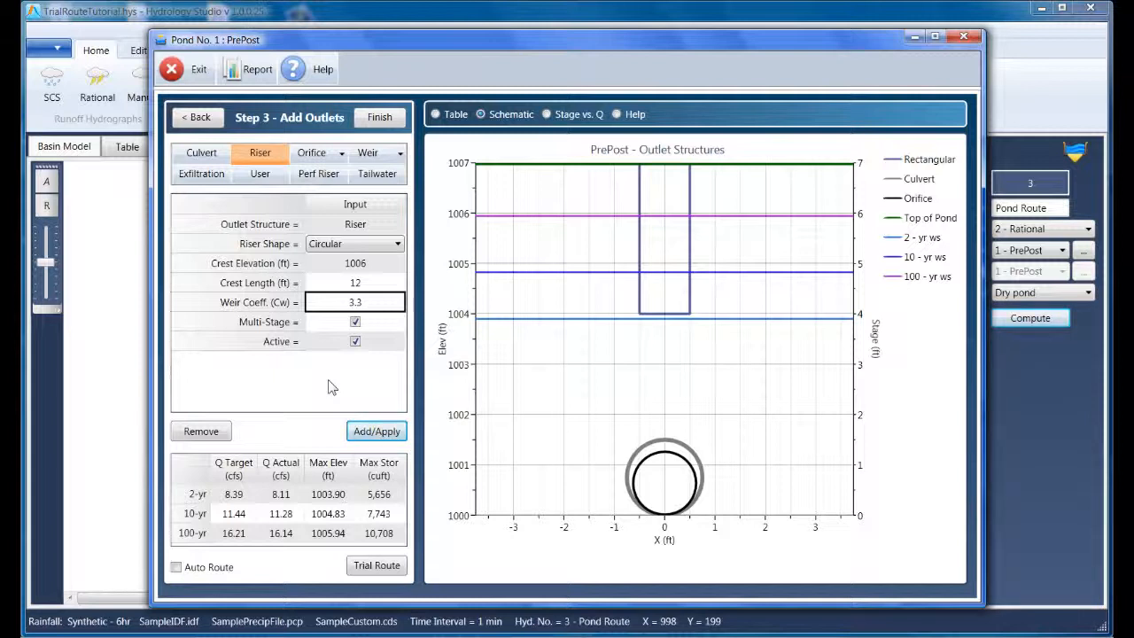
{"action": "left_click", "coordinate": [376, 431]}
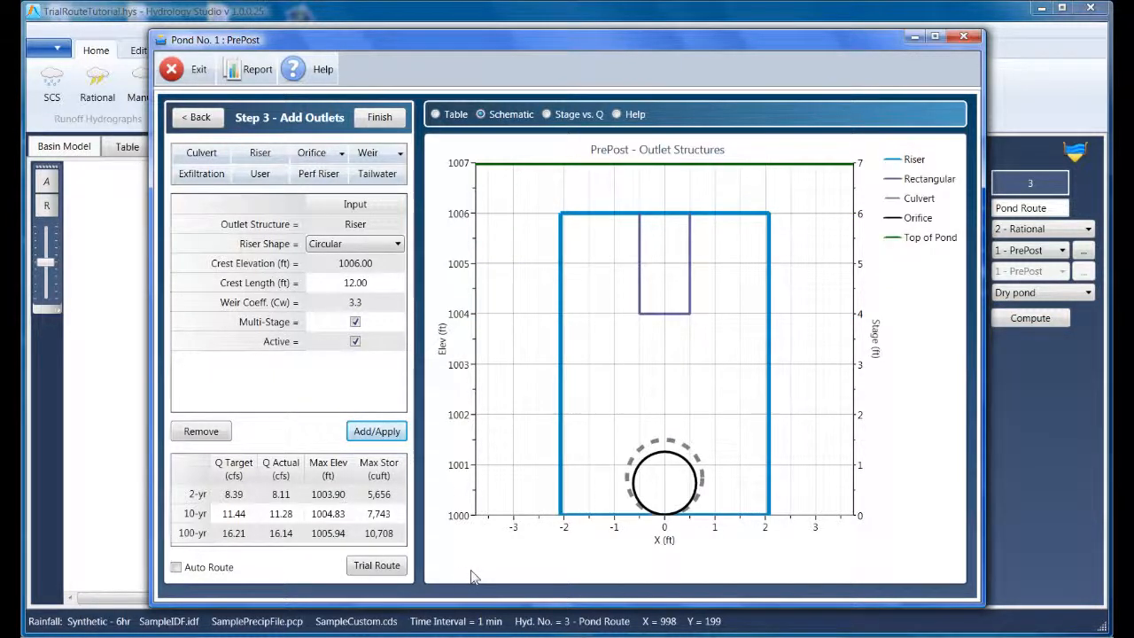
Reroute with the riser, adding water surface and riser grade levels to the schematic
{"action": "left_click", "coordinate": [376, 565]}
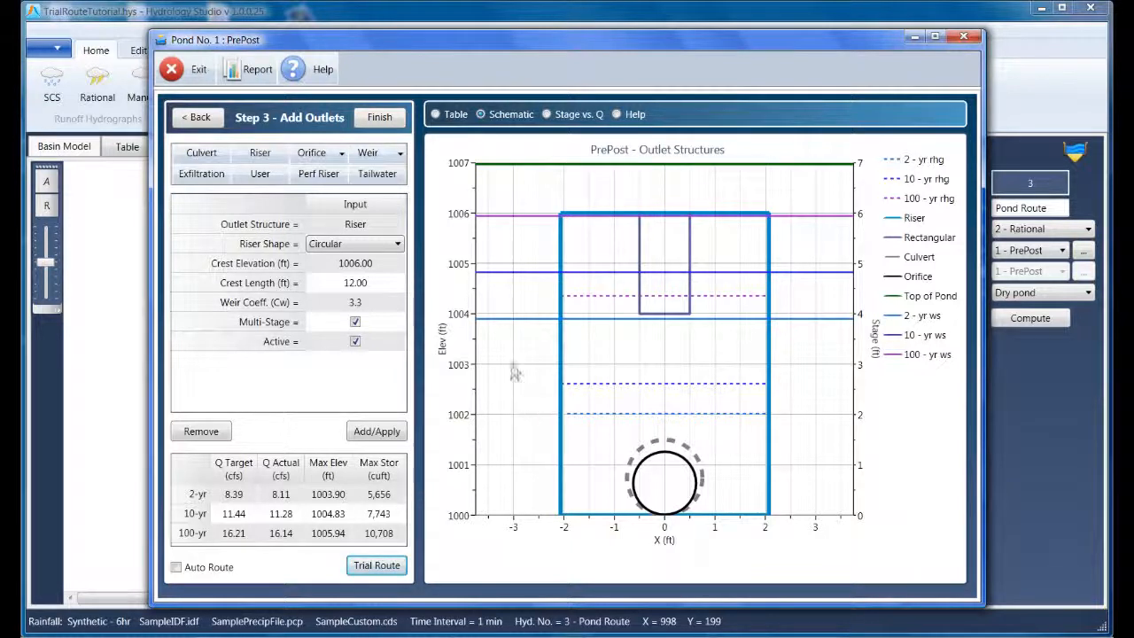
{"action": "mouse_move", "coordinate": [379, 117]}
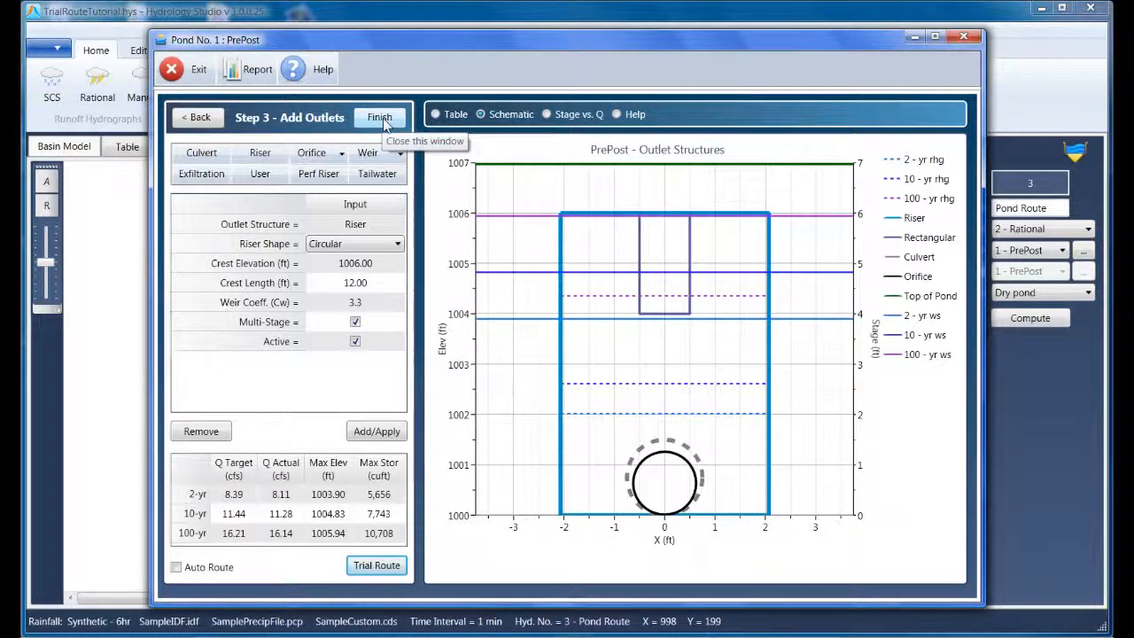
Compute the Pond Route hydrograph and chart 100-yr inflow (~24 cfs) versus outflow (~16 cfs)
{"action": "left_click", "coordinate": [380, 117]}
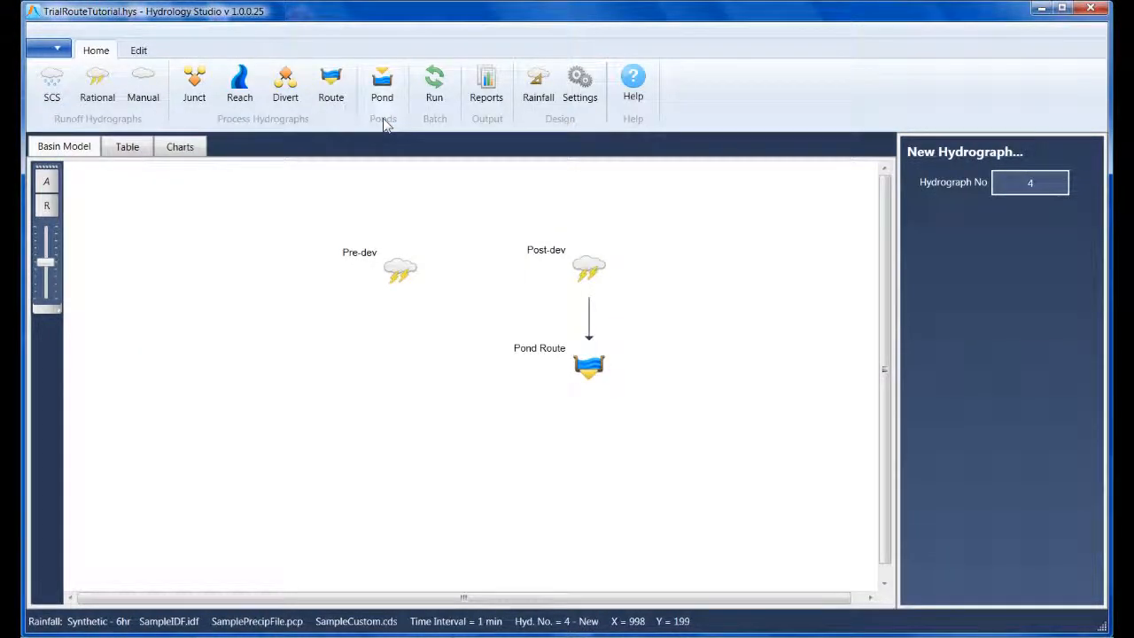
{"action": "mouse_move", "coordinate": [616, 427]}
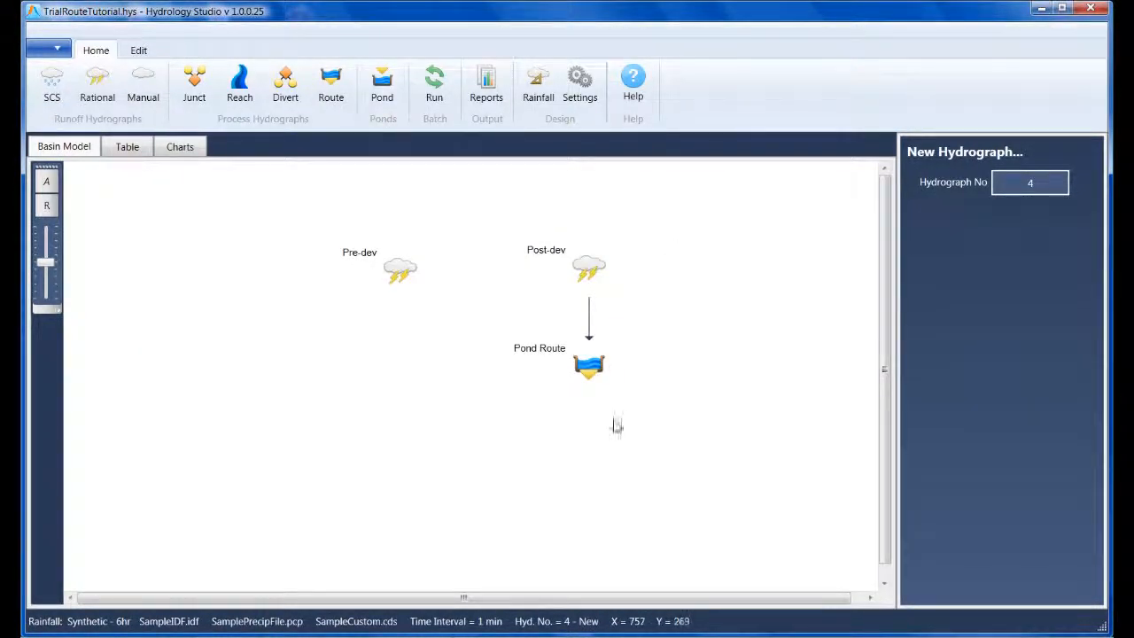
{"action": "left_click", "coordinate": [588, 366]}
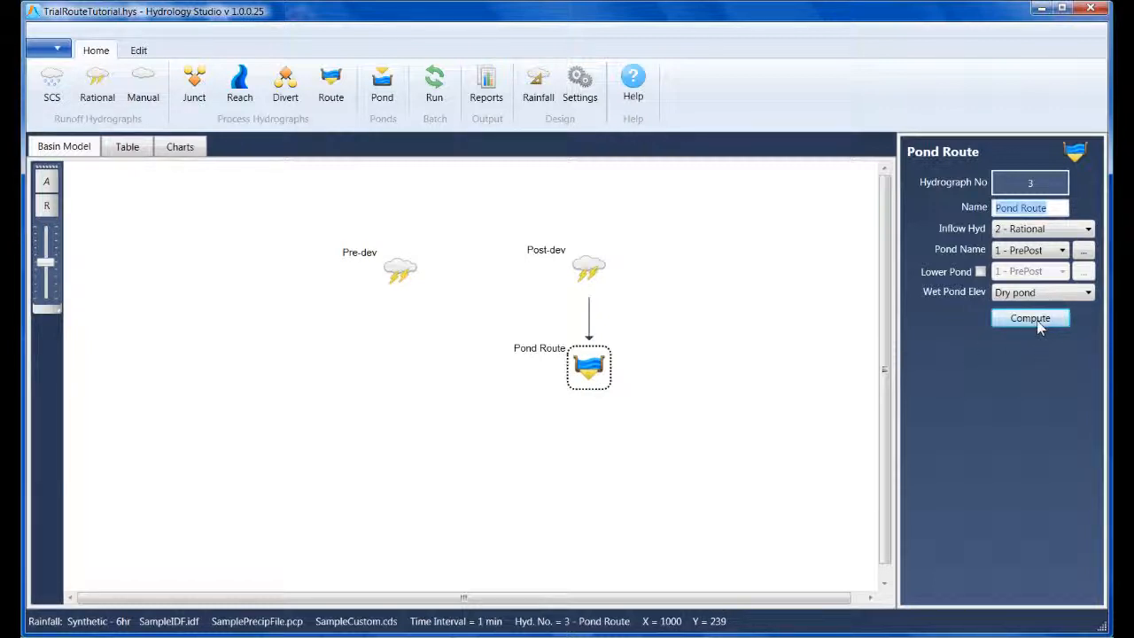
{"action": "left_click", "coordinate": [180, 146]}
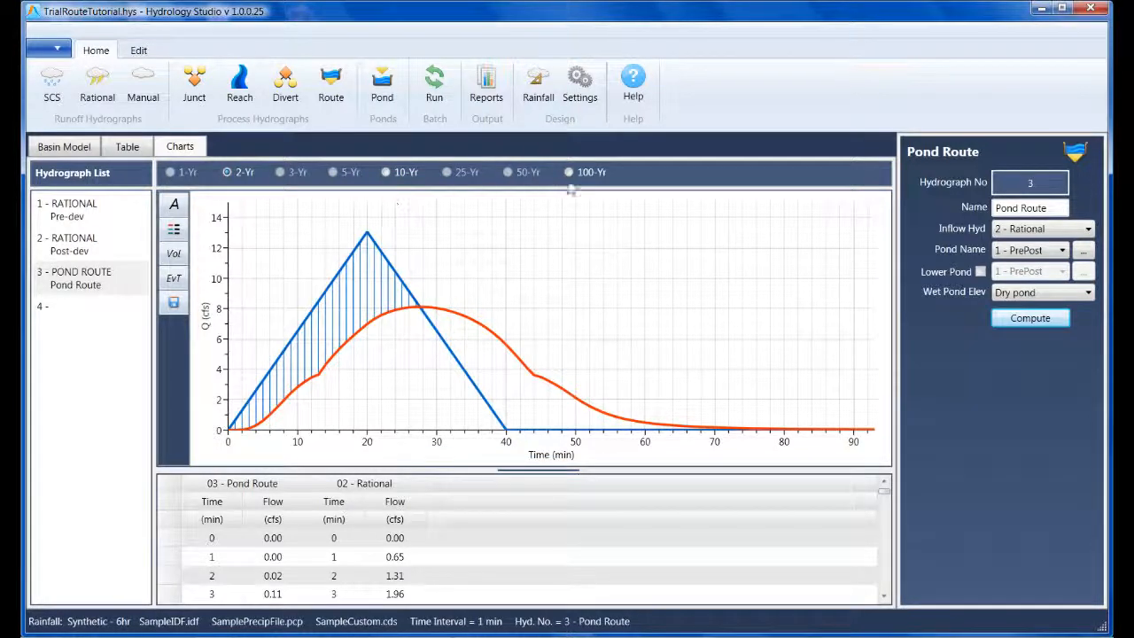
{"action": "left_click", "coordinate": [568, 172]}
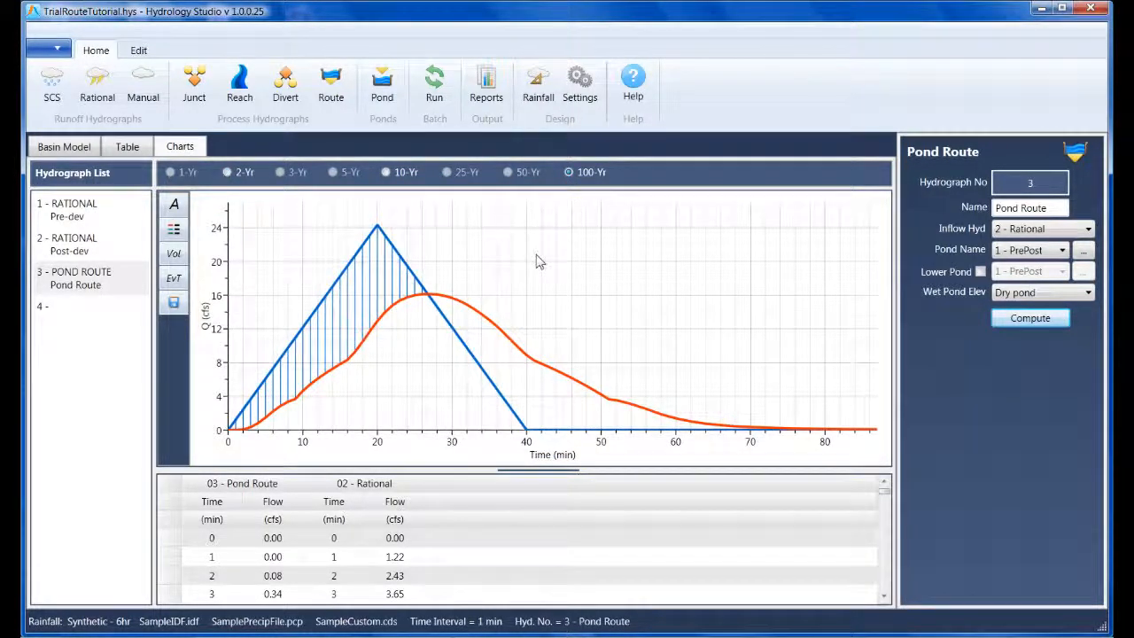